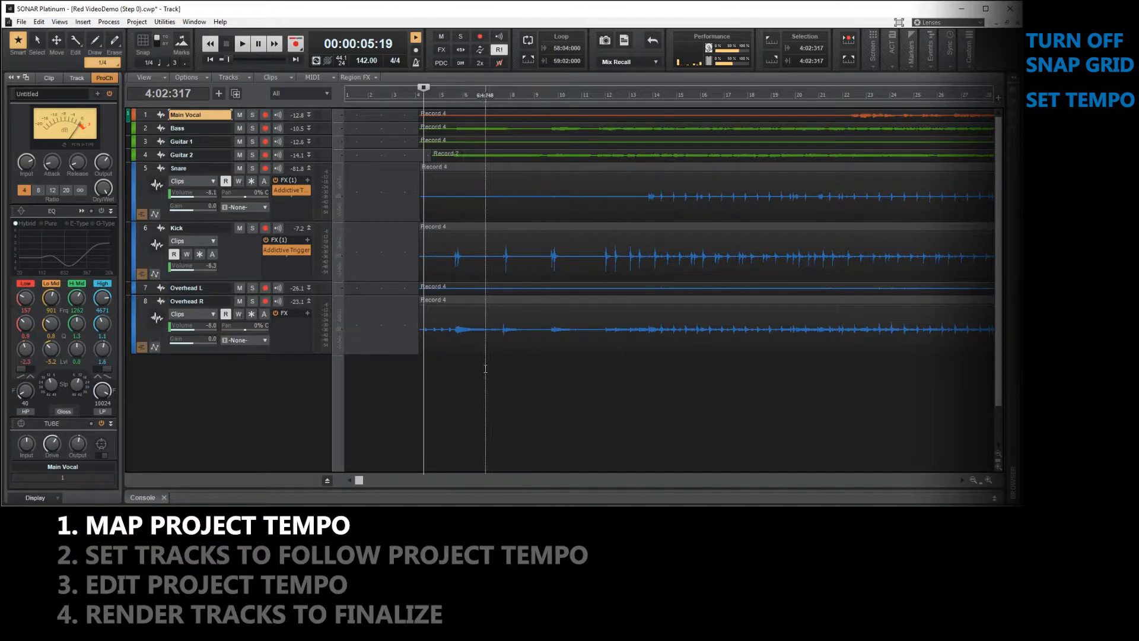
Shift the recorded clips left so the first kick hit lands on a measure line.
click(441, 94)
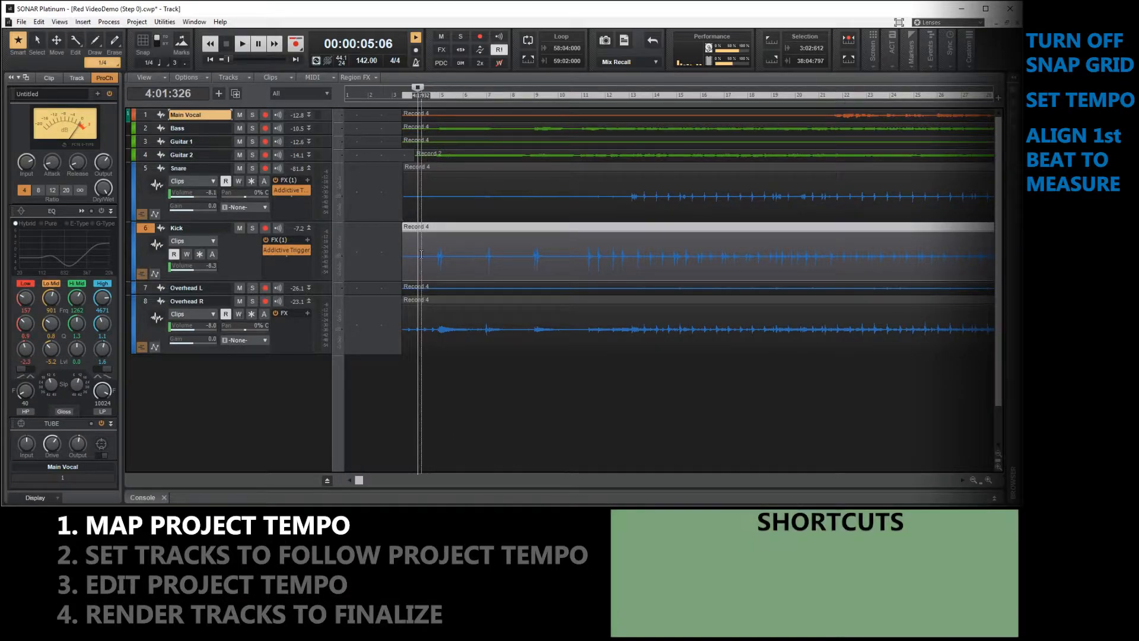
Step the Now time through successive Kick track transients to 5:01:248.
key(Tab)
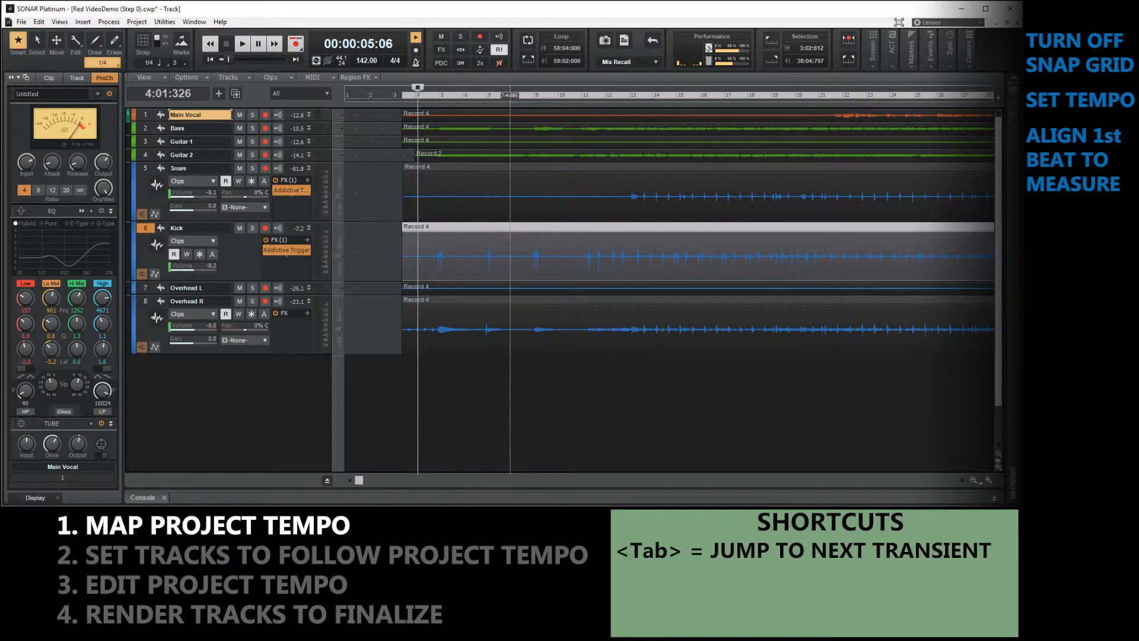
key(Tab)
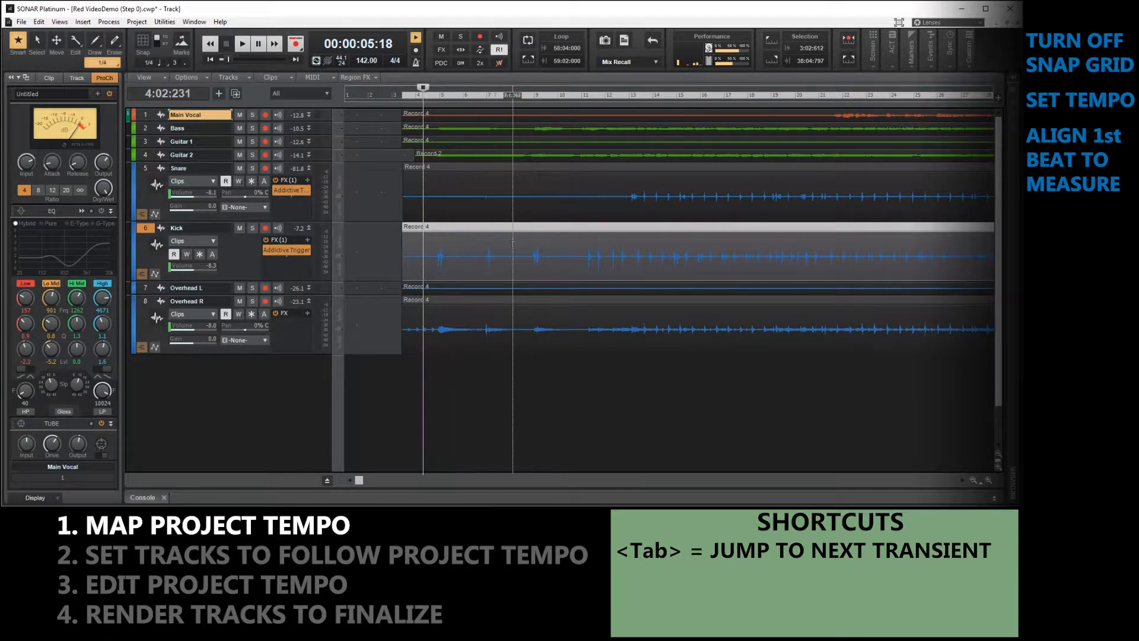
key(Tab)
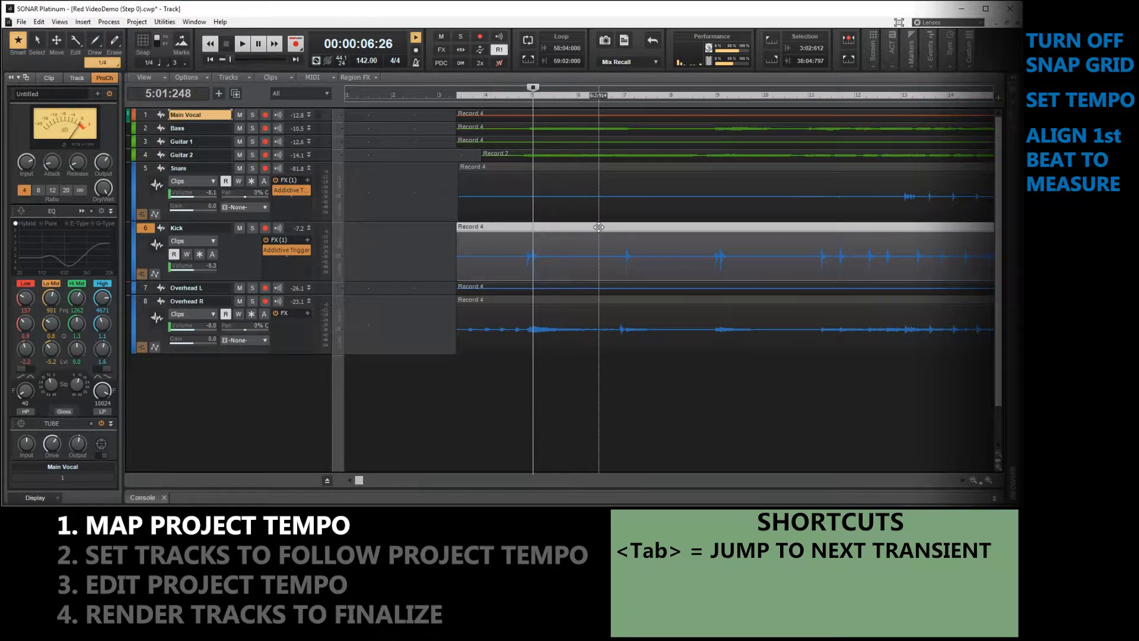
Set the current kick hit as measure 2, beat 1, giving a 139.75 BPM tempo.
click(137, 21)
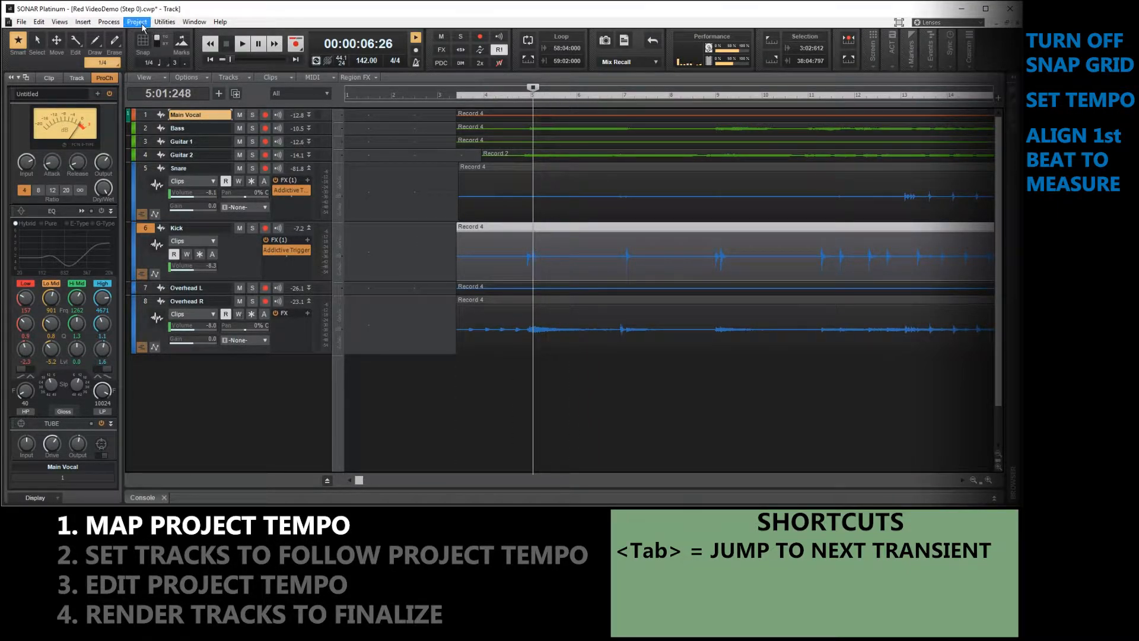
click(136, 21)
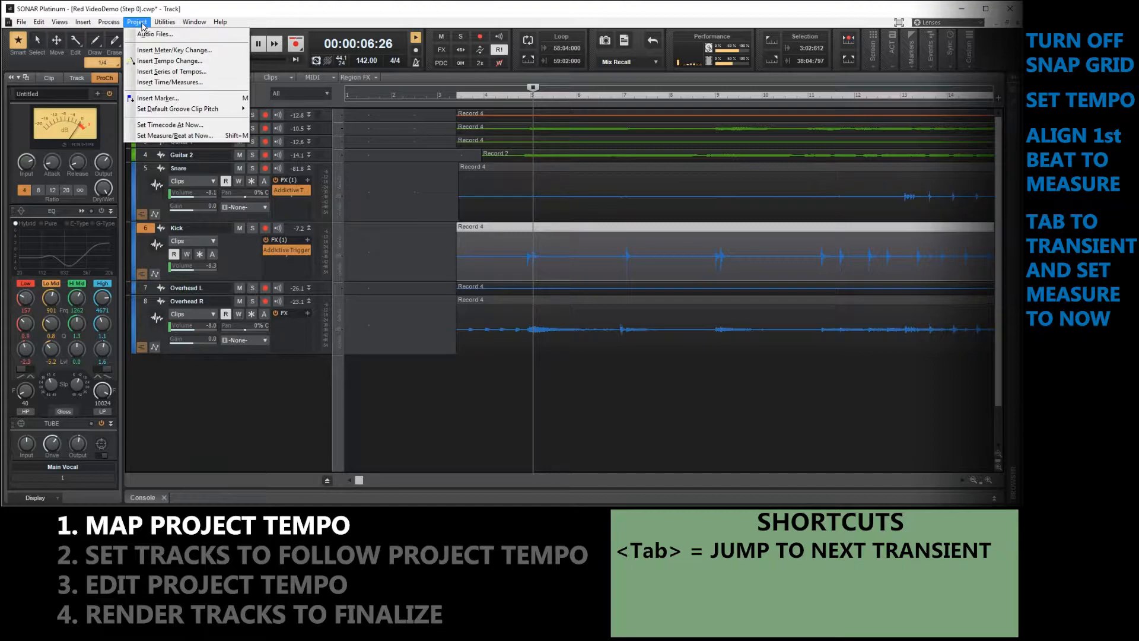
mouse_move(189, 136)
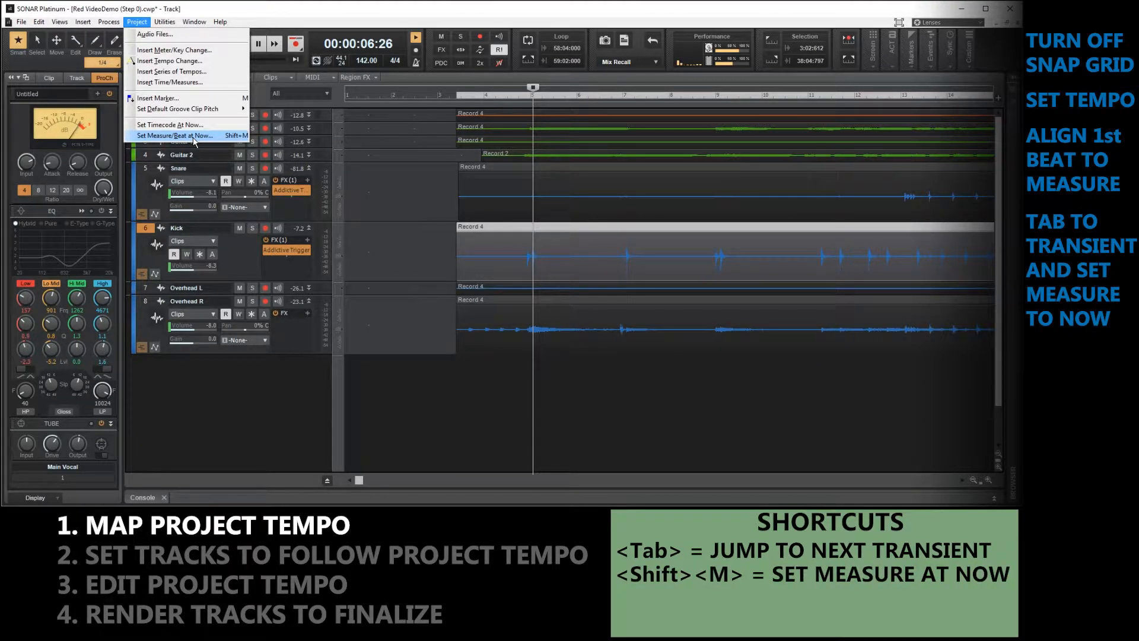
click(175, 136)
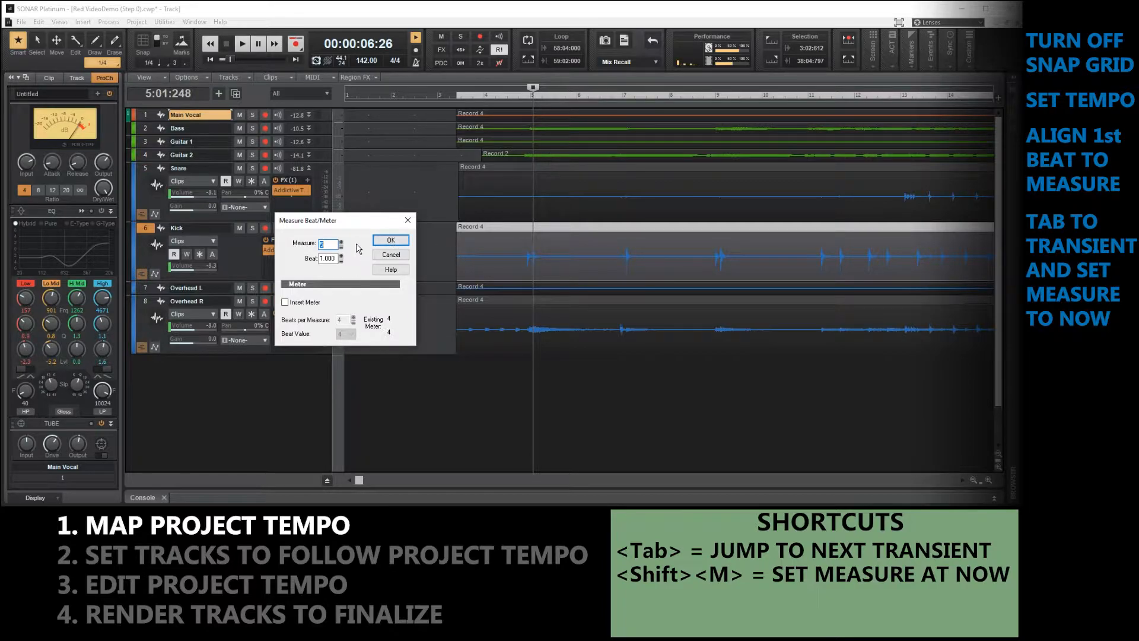
mouse_move(366, 263)
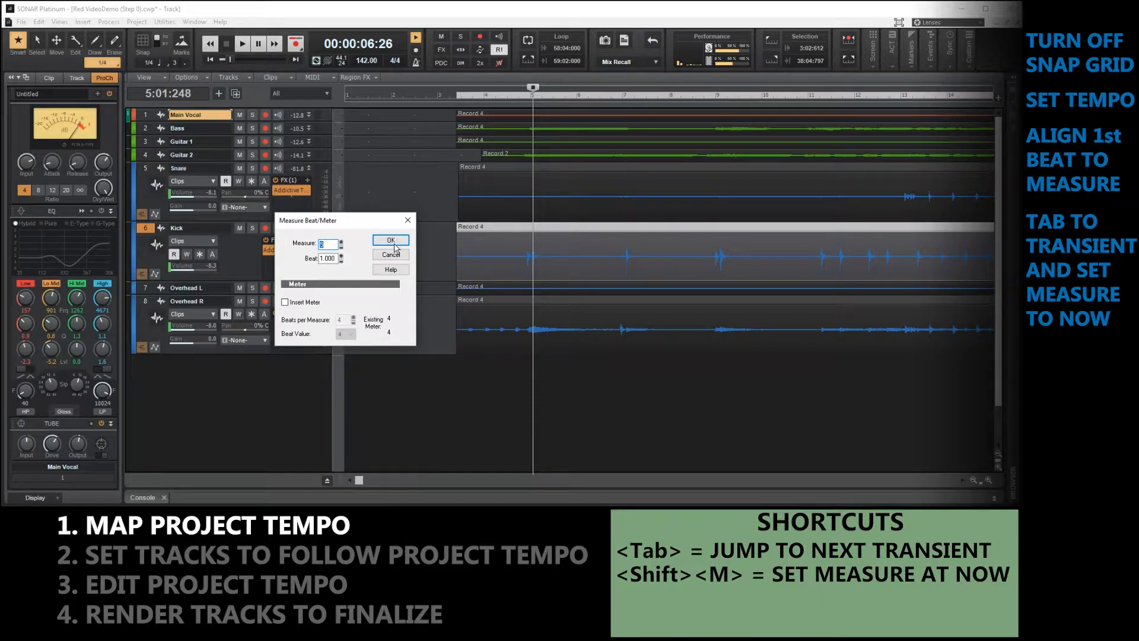
click(390, 240)
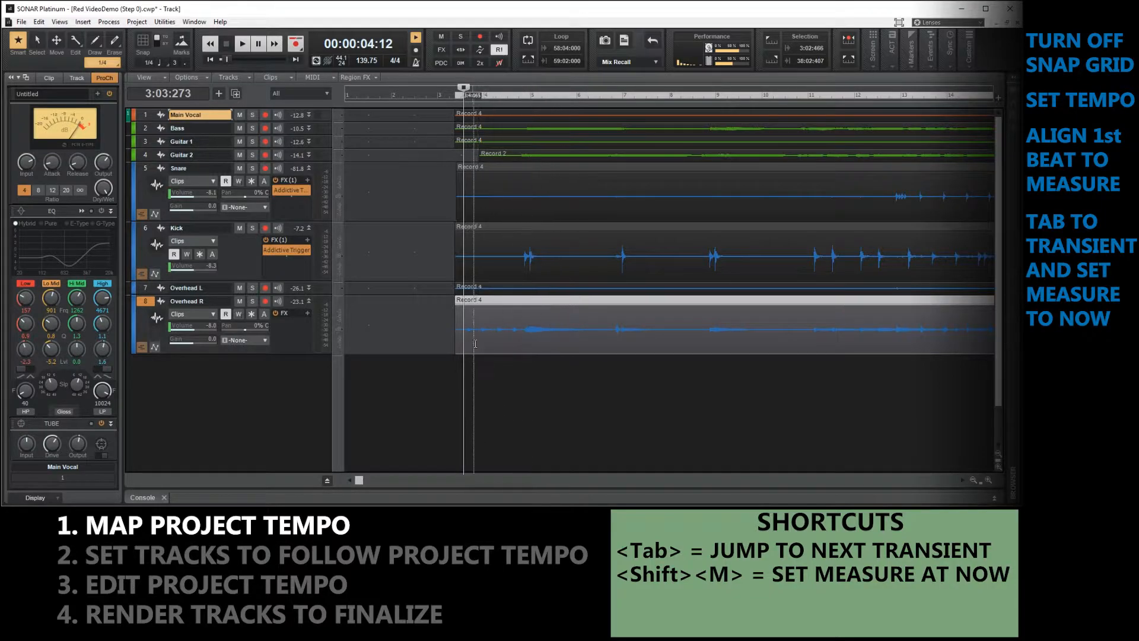
Jump to the next kick transient and pin it to beat 2 of measure 4.
key(Tab)
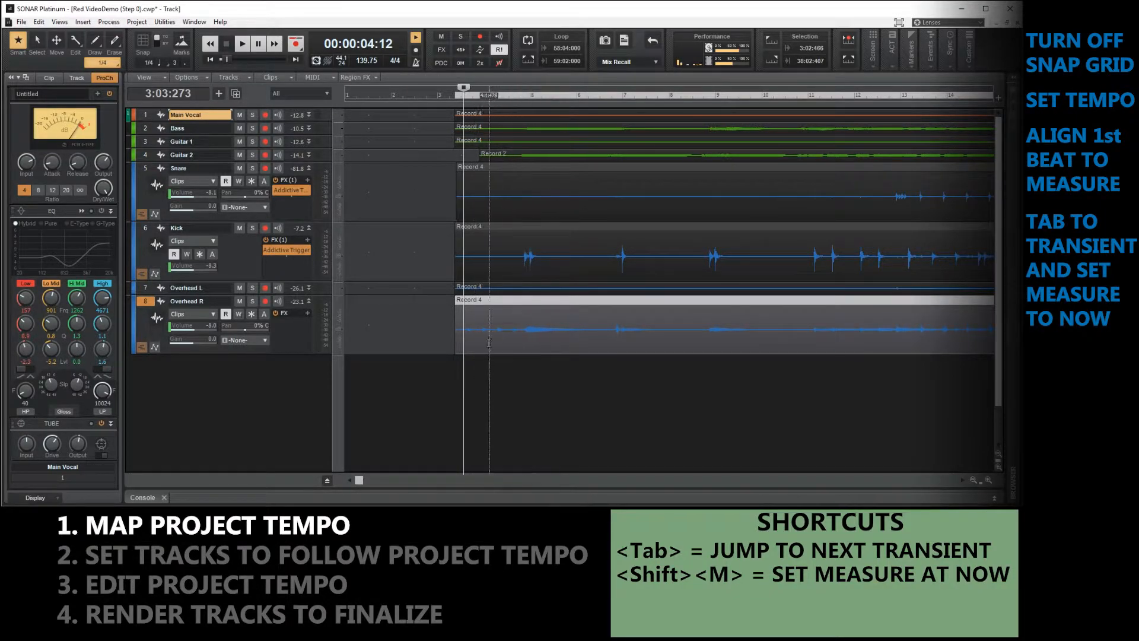
key(Tab)
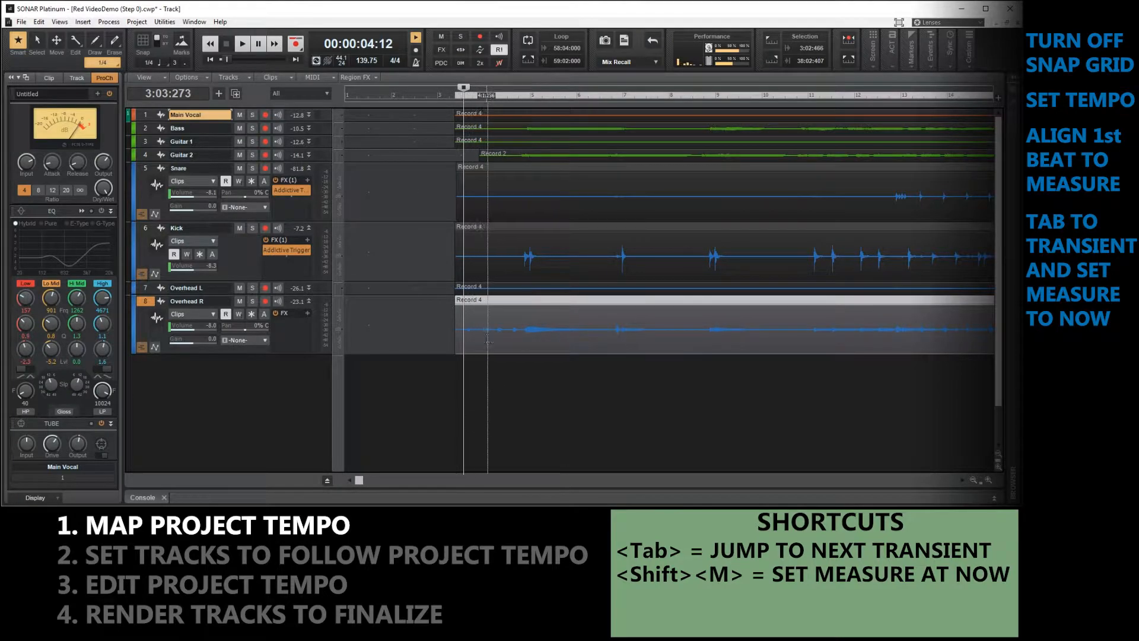
key(Tab)
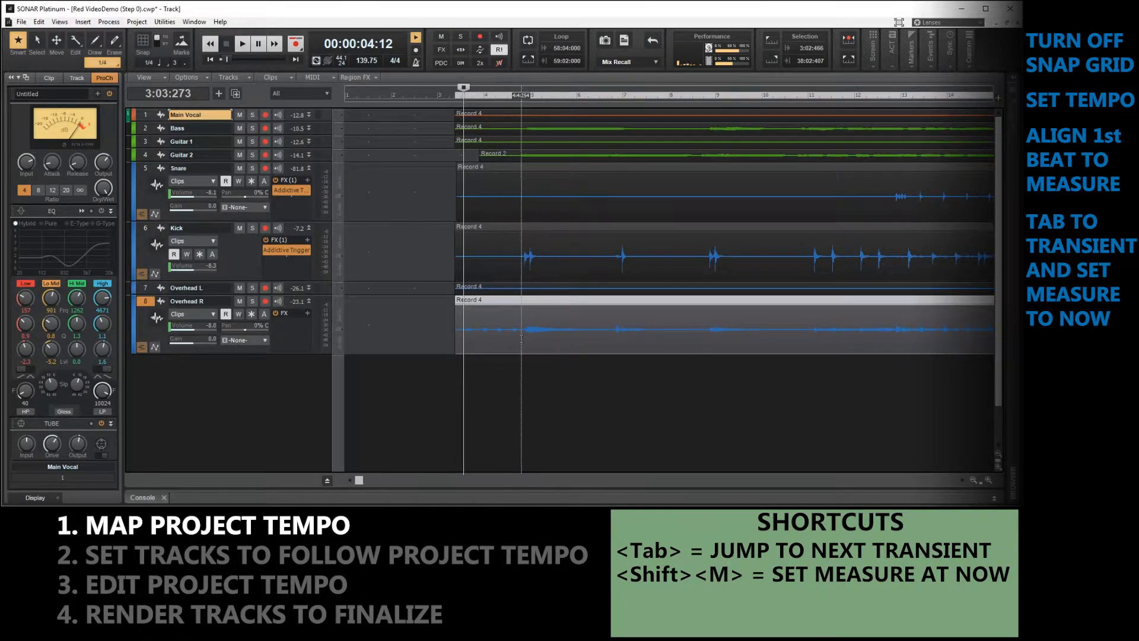
key(Tab)
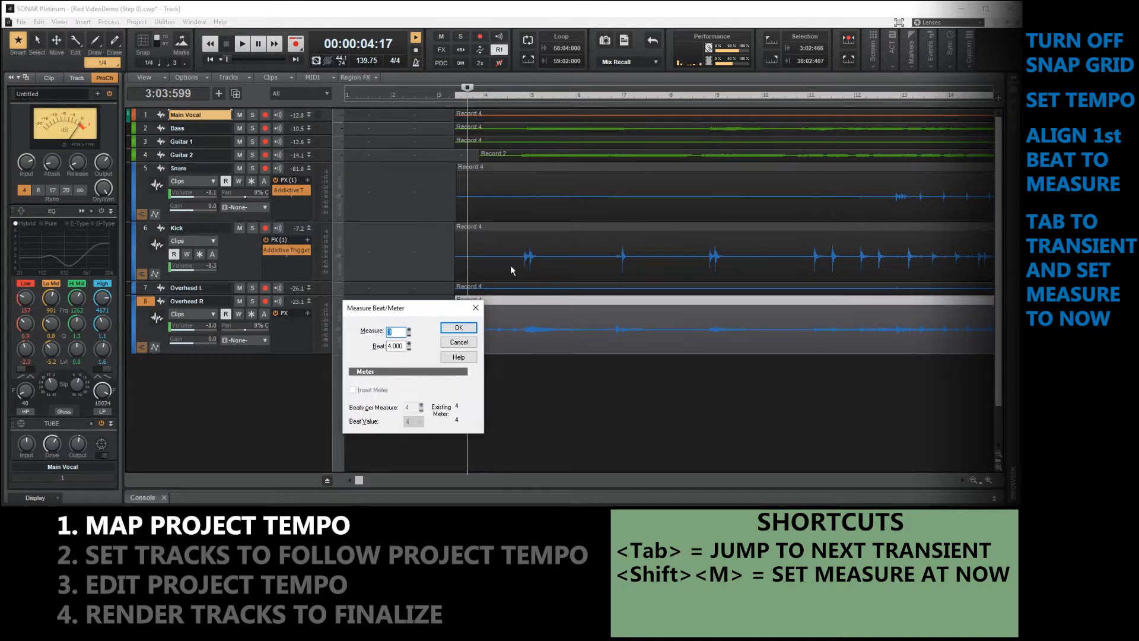
mouse_move(439, 271)
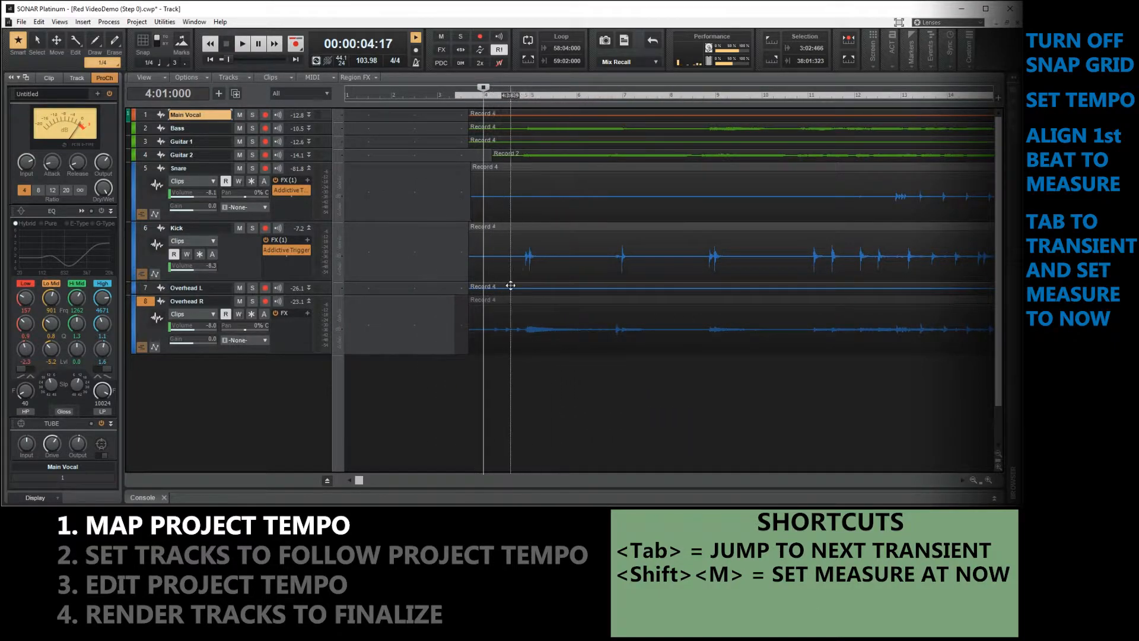
key(Tab)
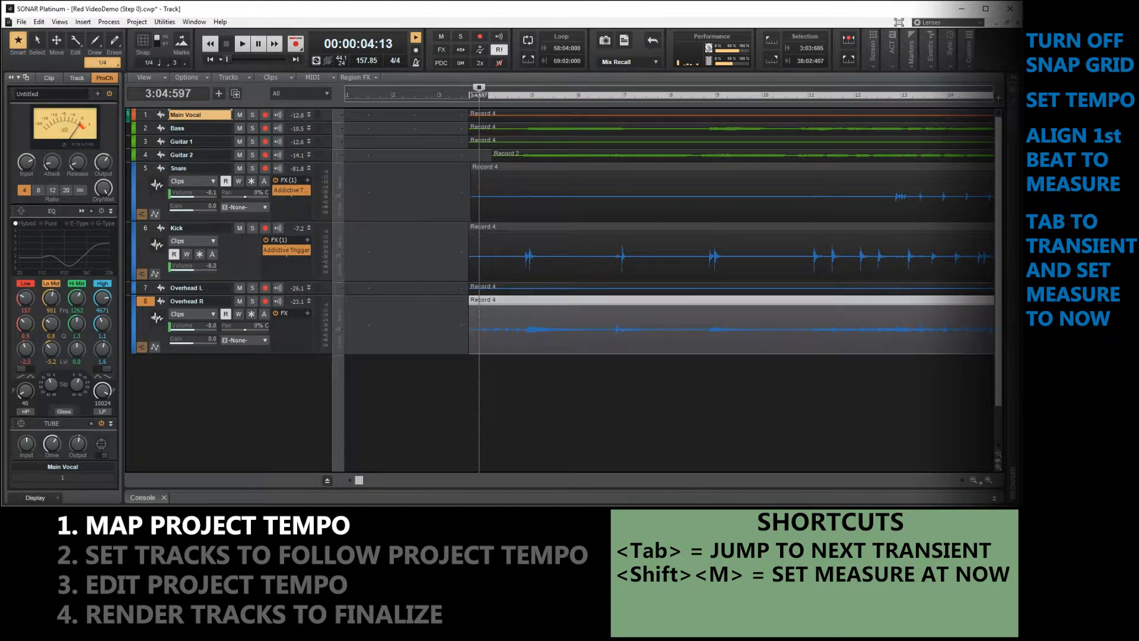
key(Tab)
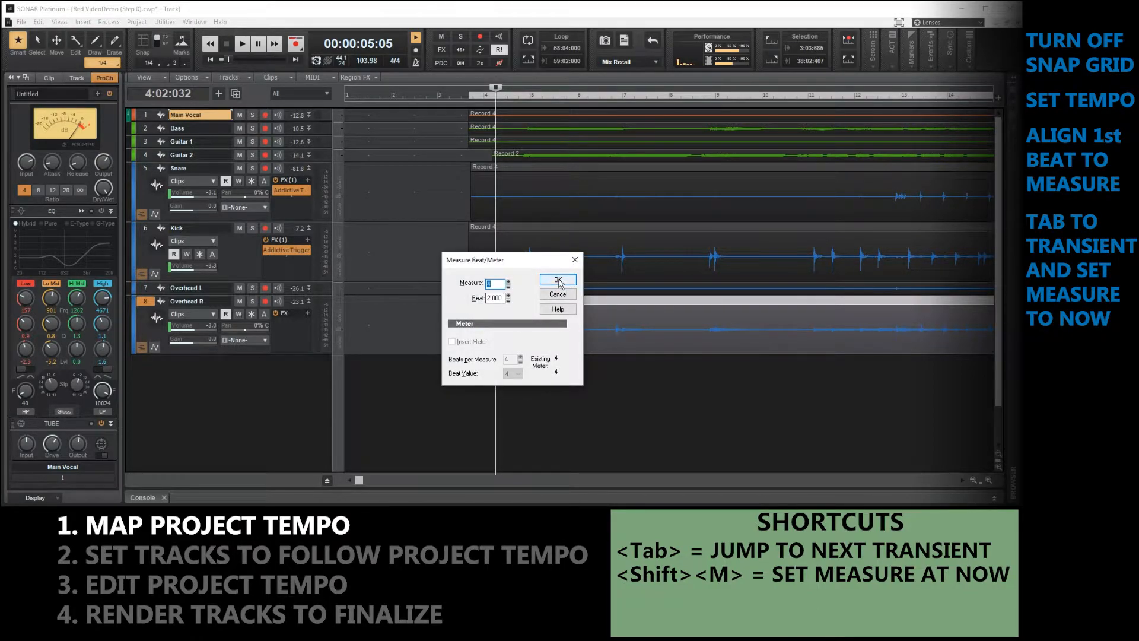
click(557, 280)
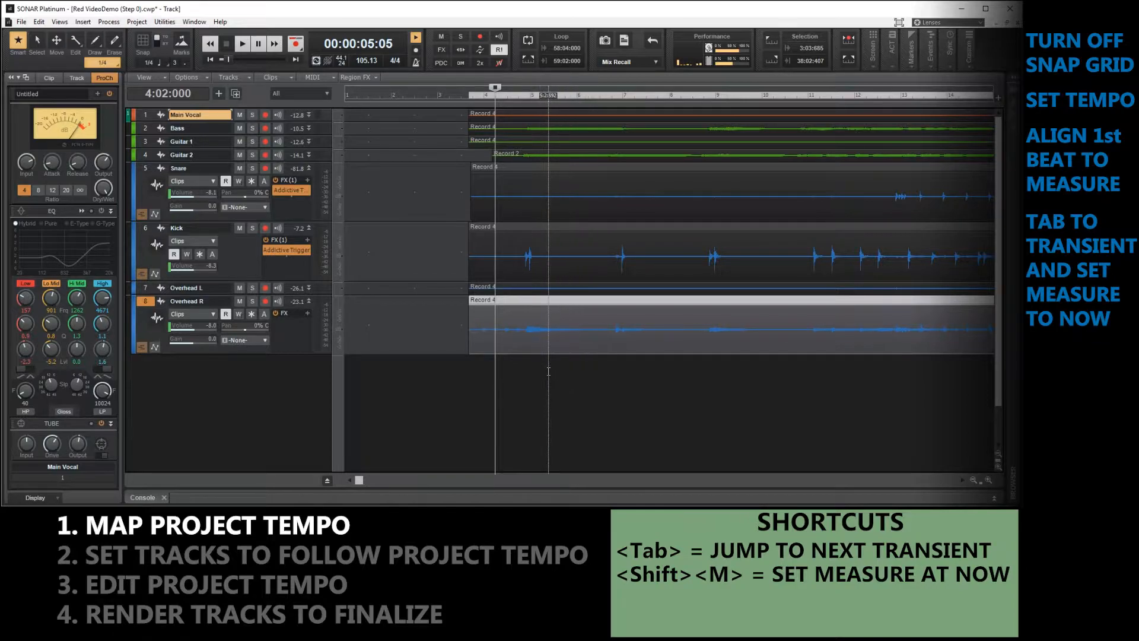
Pin the following kick hits to beats 3 and 4, bringing tempo to 99.30 BPM.
key(Tab)
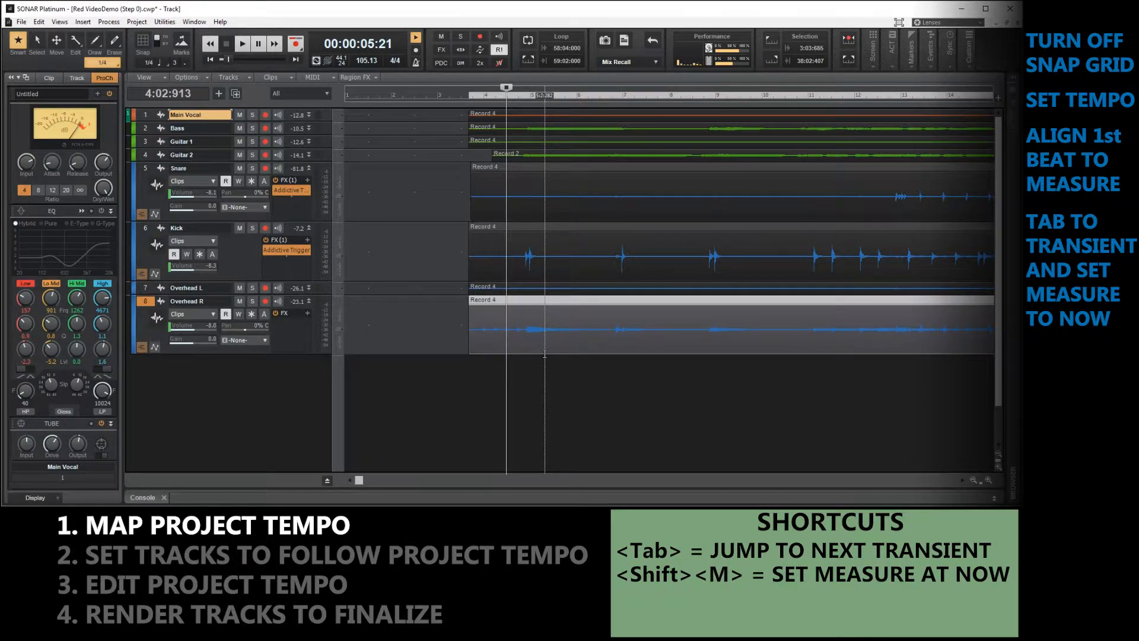
key(shift+m)
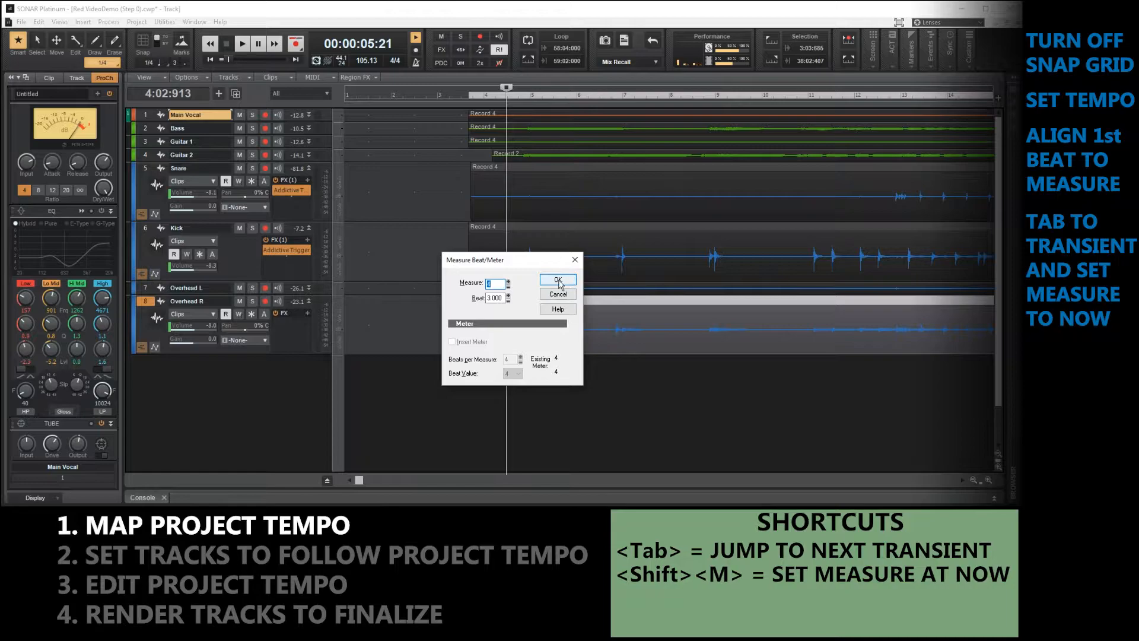
click(556, 281)
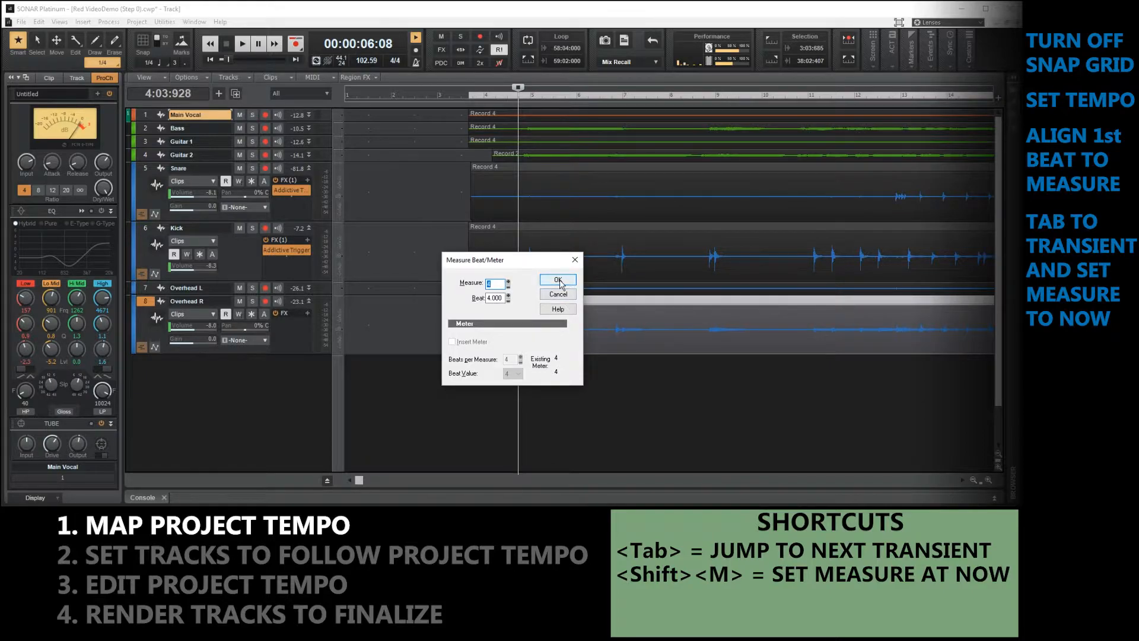
click(557, 281)
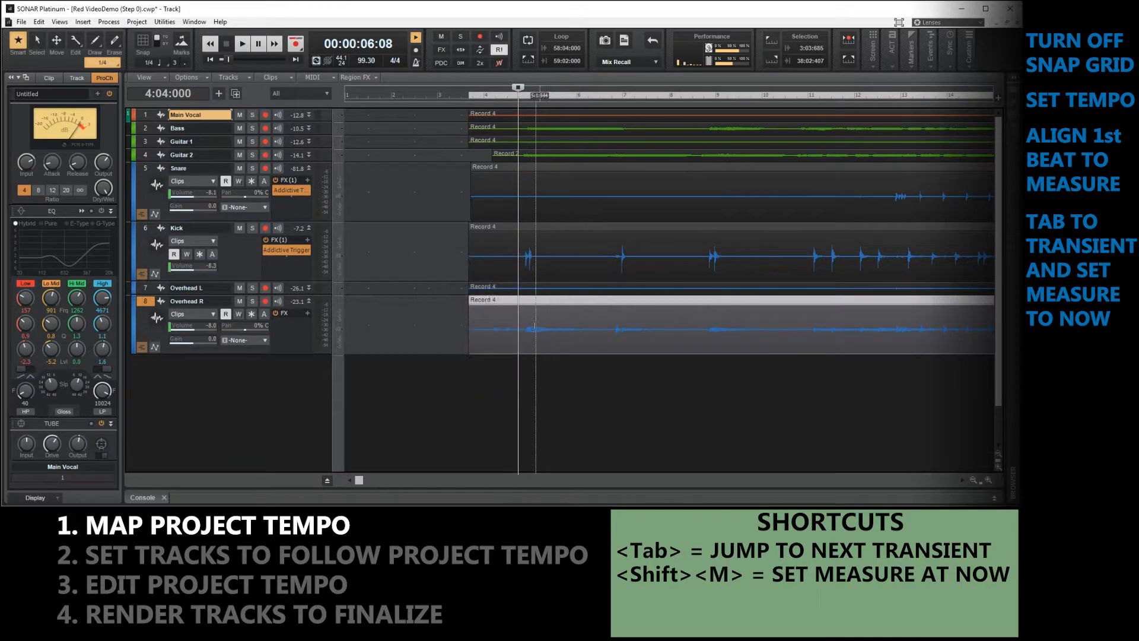
Advance to the kick hit at 5:03:385 in measure 5, tempo reading 139.75 BPM.
key(Tab)
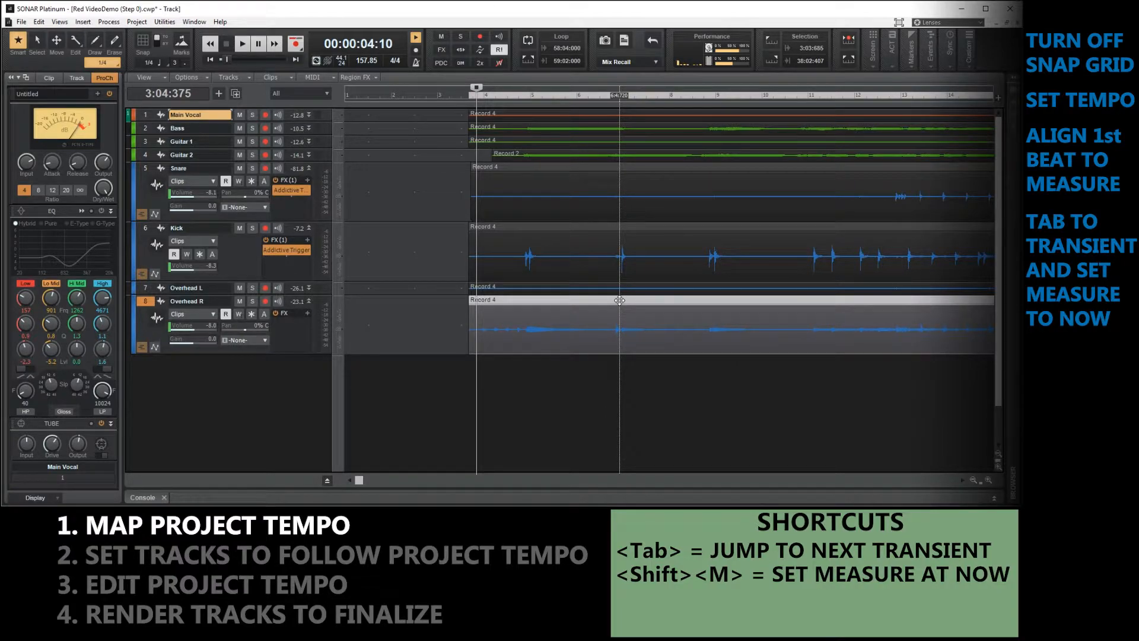
click(242, 43)
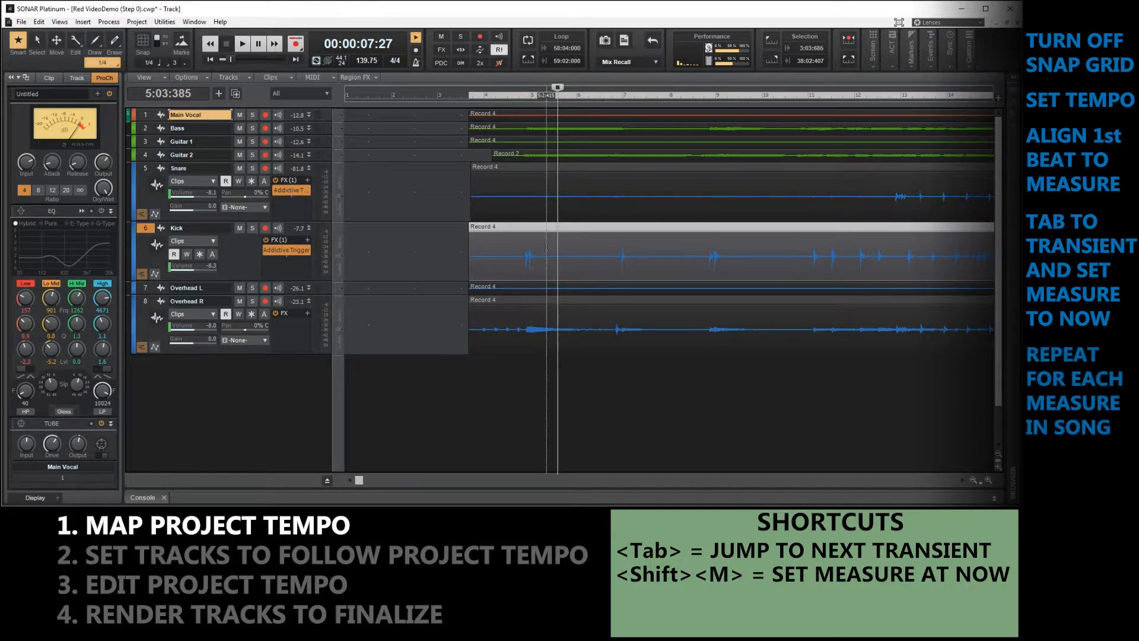
Jump ahead through the kick transients and mark the next hit as a measure start.
key(Tab)
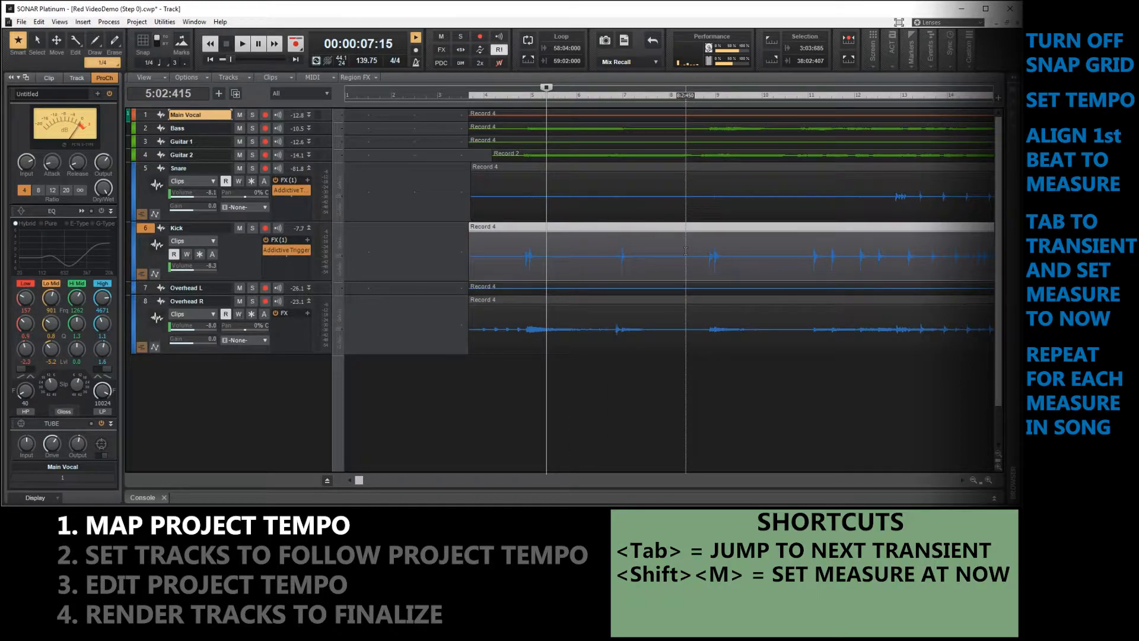
key(Tab)
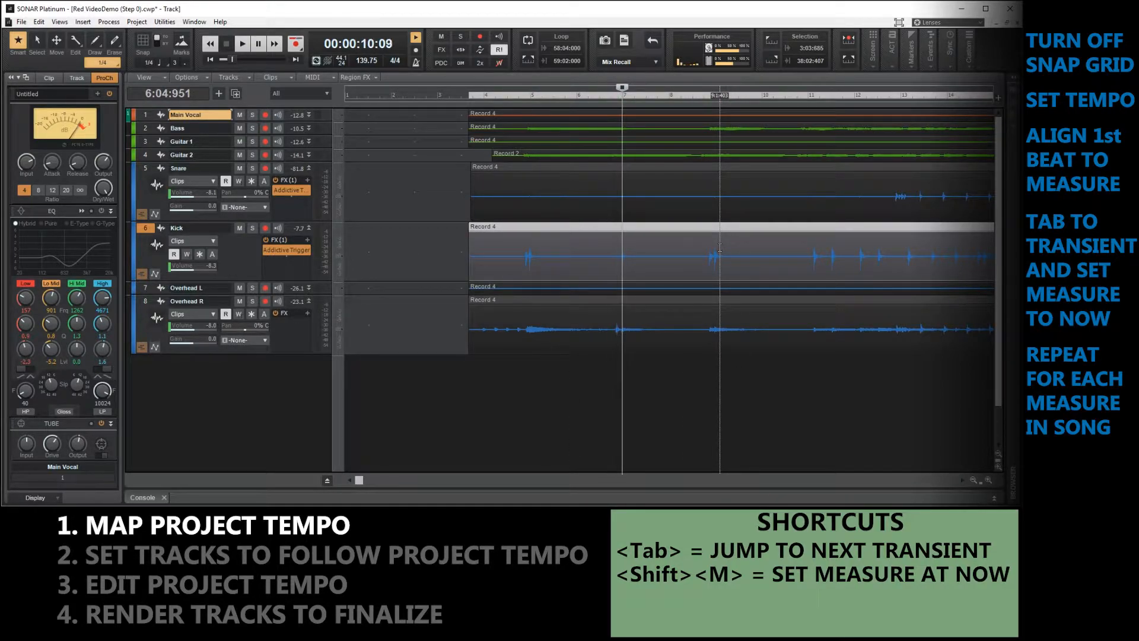
key(Tab)
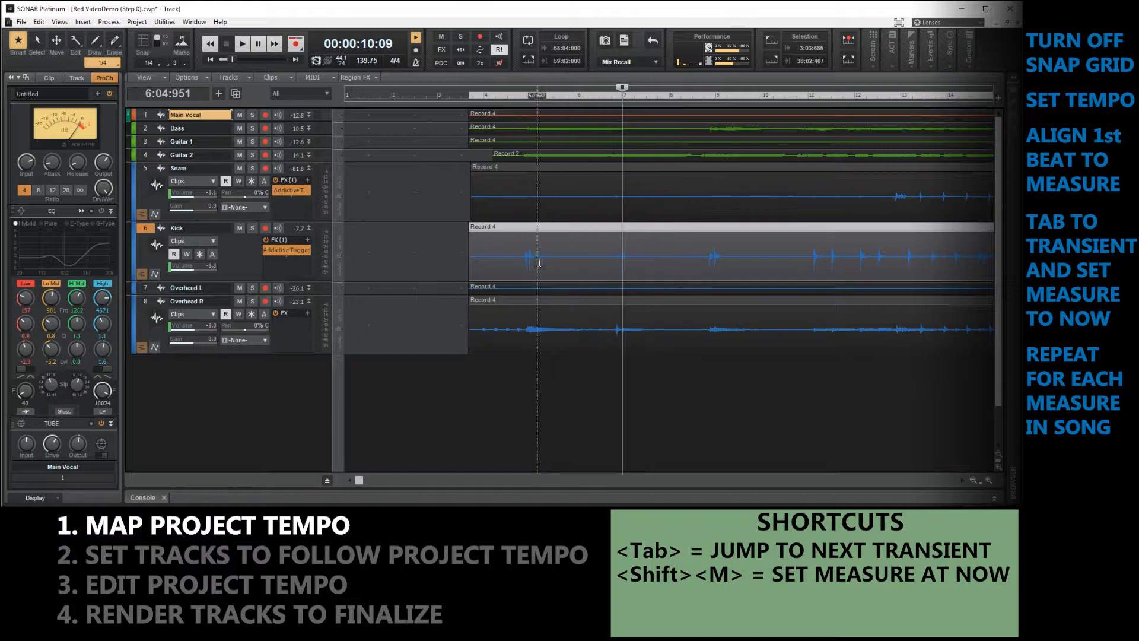
key(Tab)
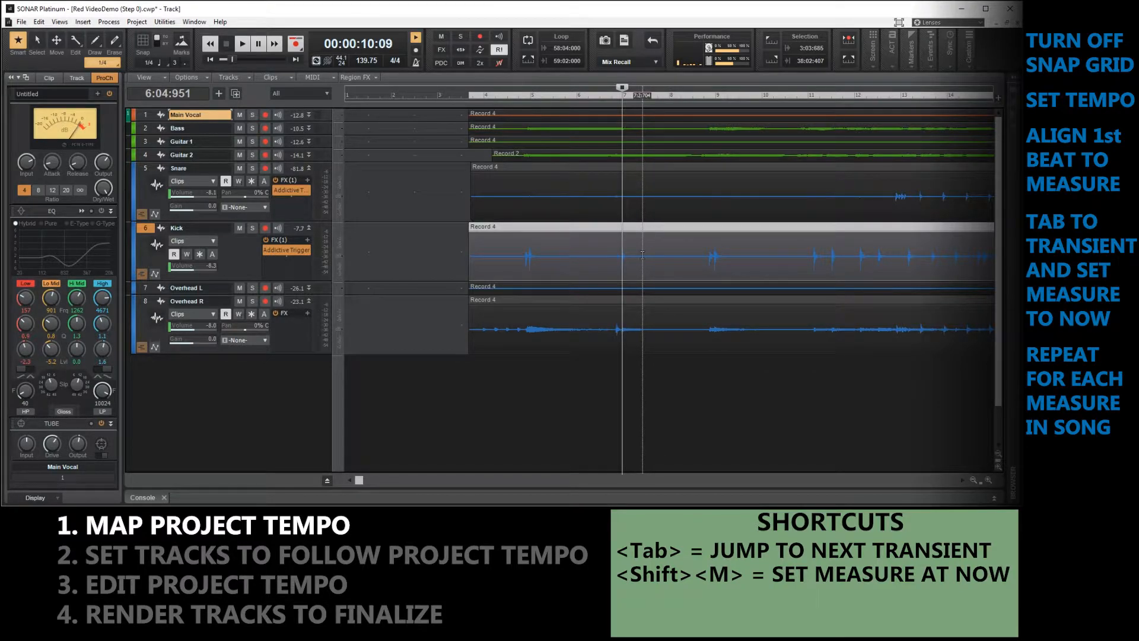
key(shift+m)
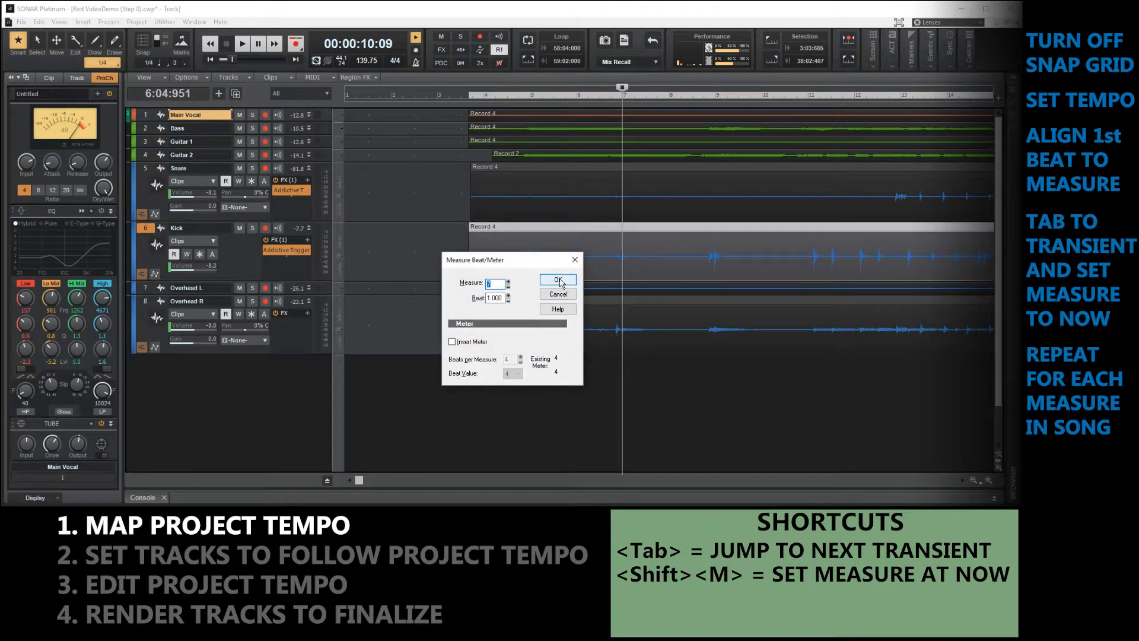
click(557, 281)
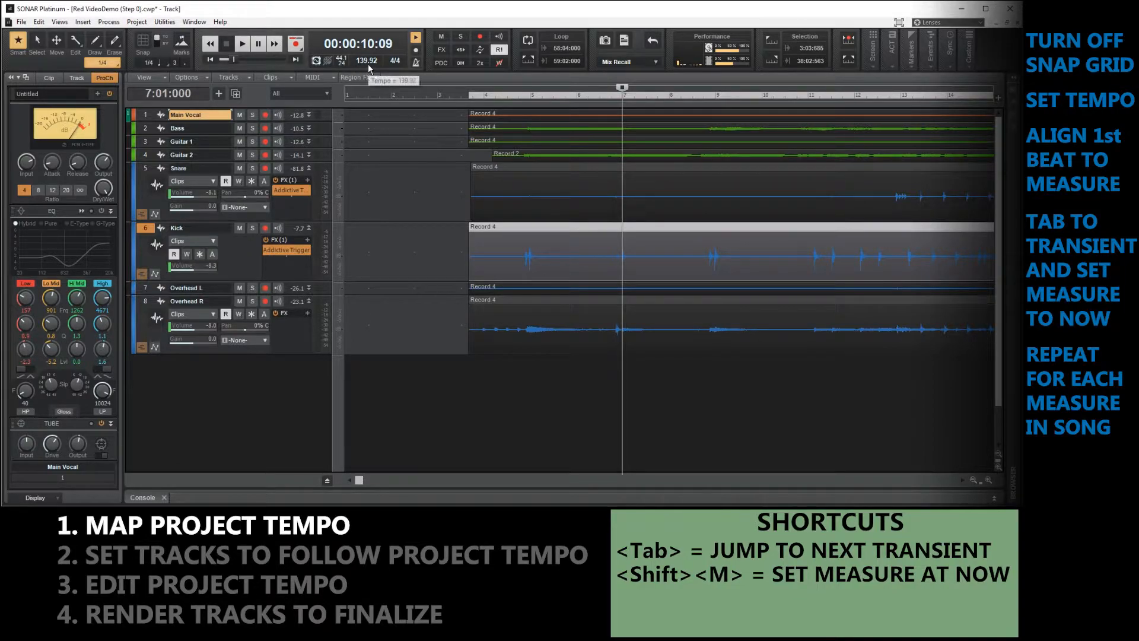
mouse_move(536, 107)
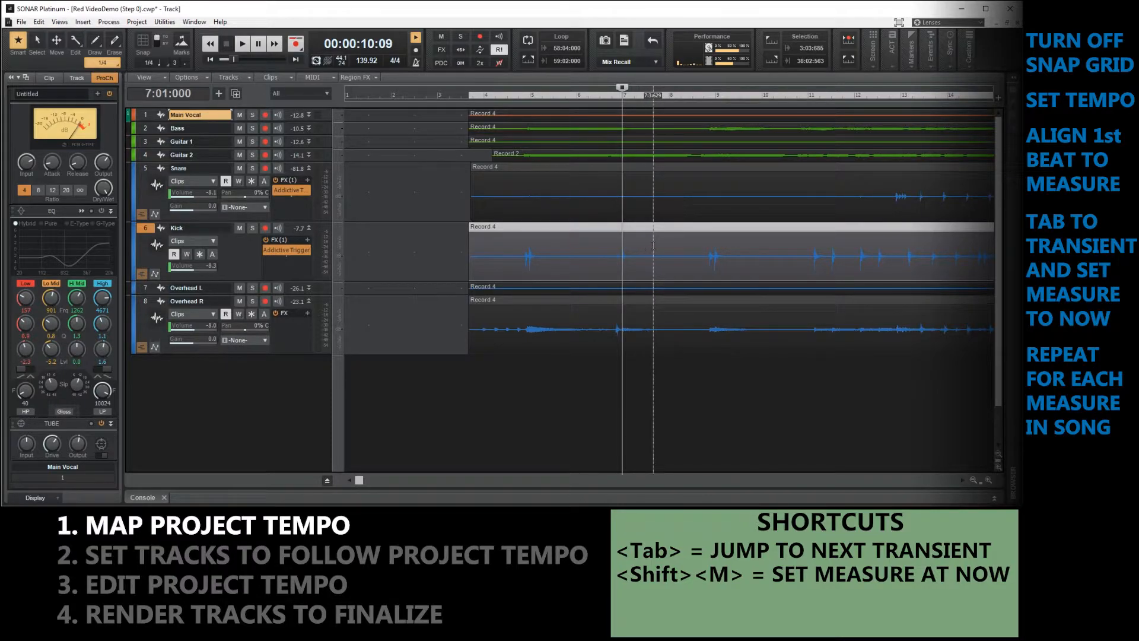
Map further kick hits as measure starts through measure 37, tempo reading 134.05 BPM.
key(Tab)
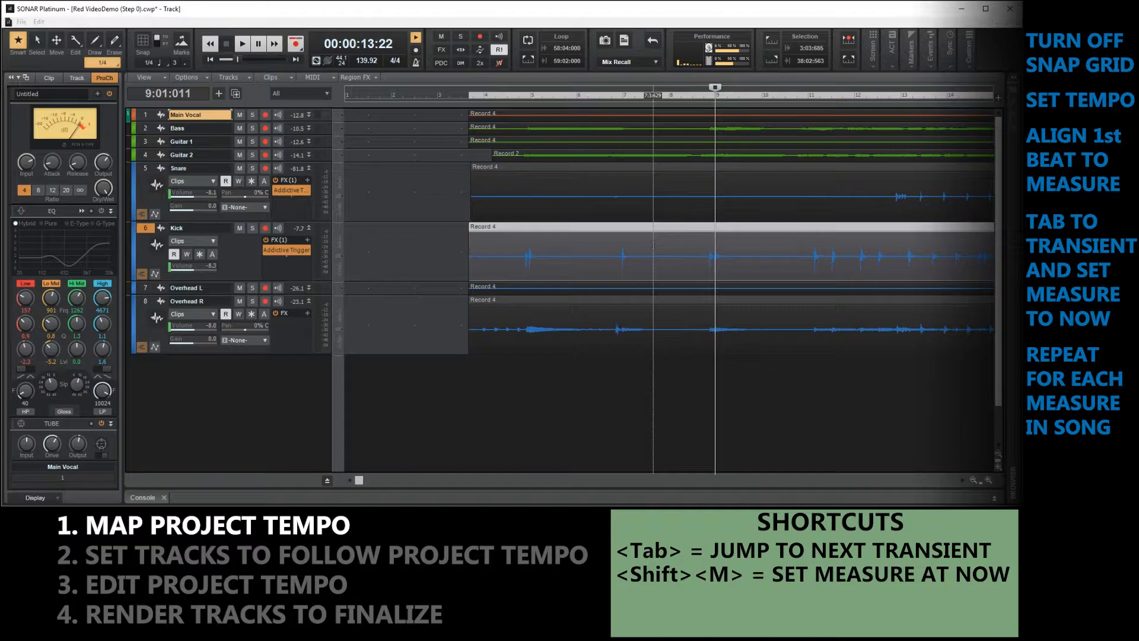
key(shift+m)
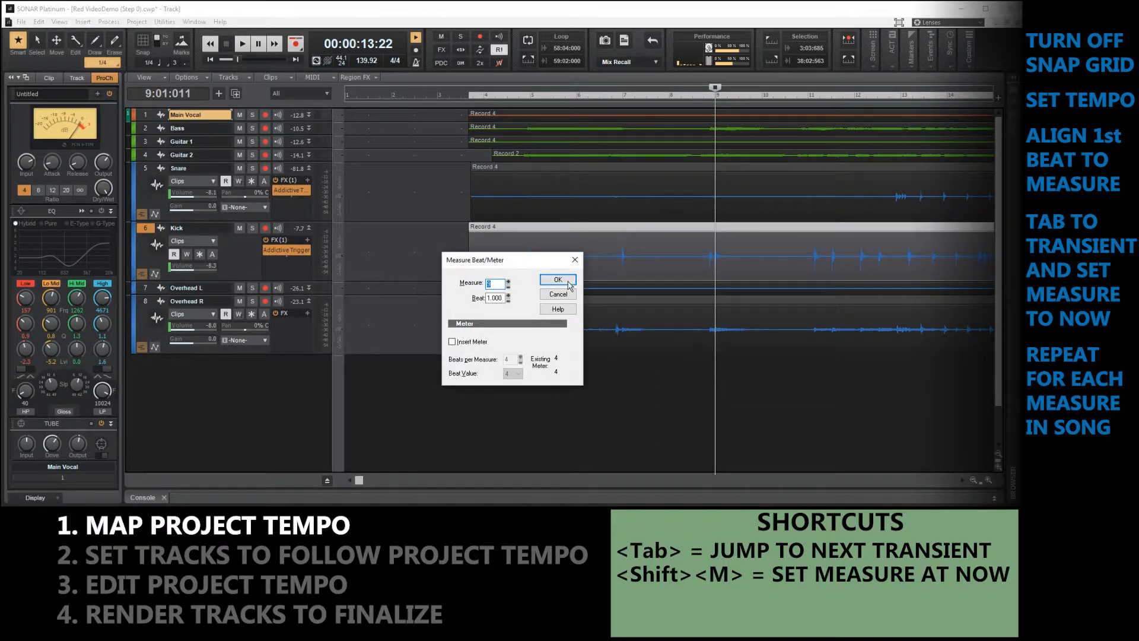
click(557, 279)
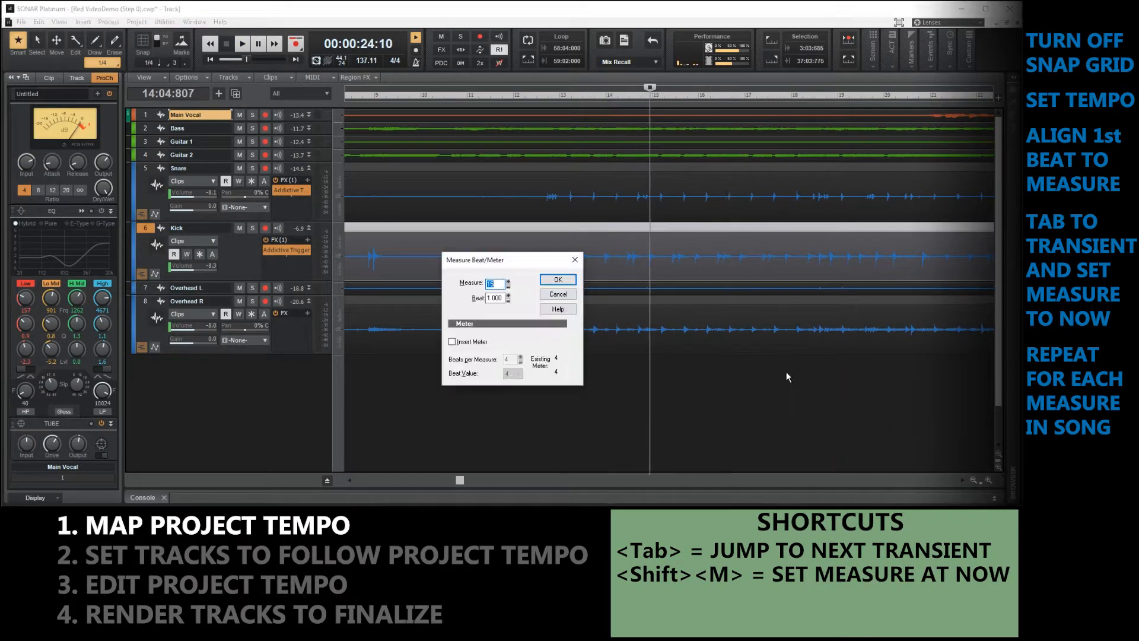
click(557, 279)
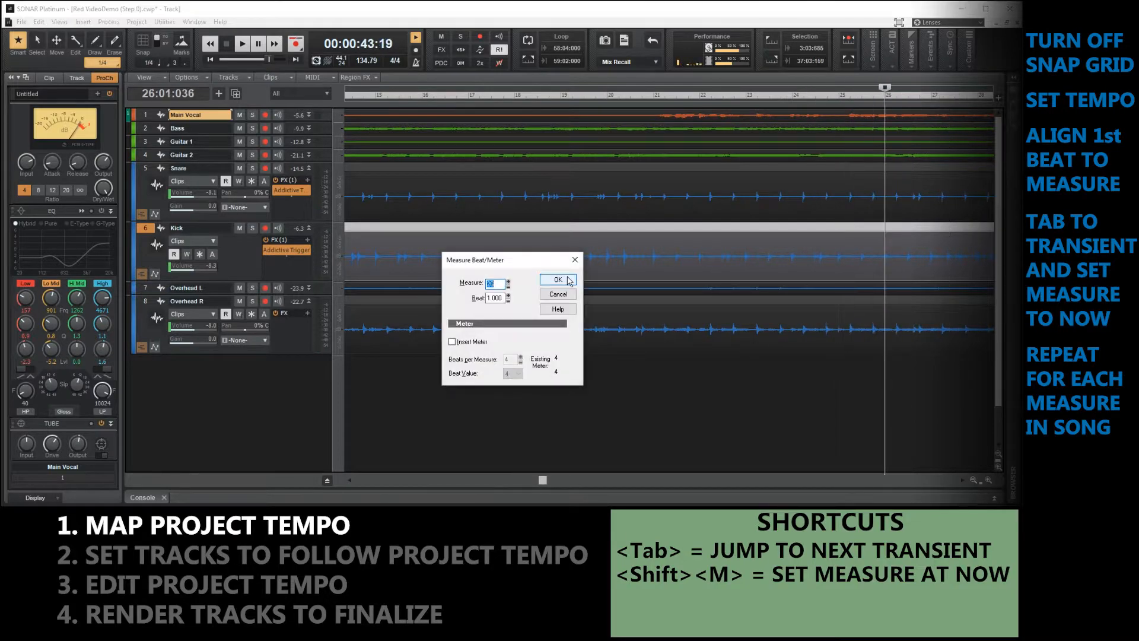
click(557, 279)
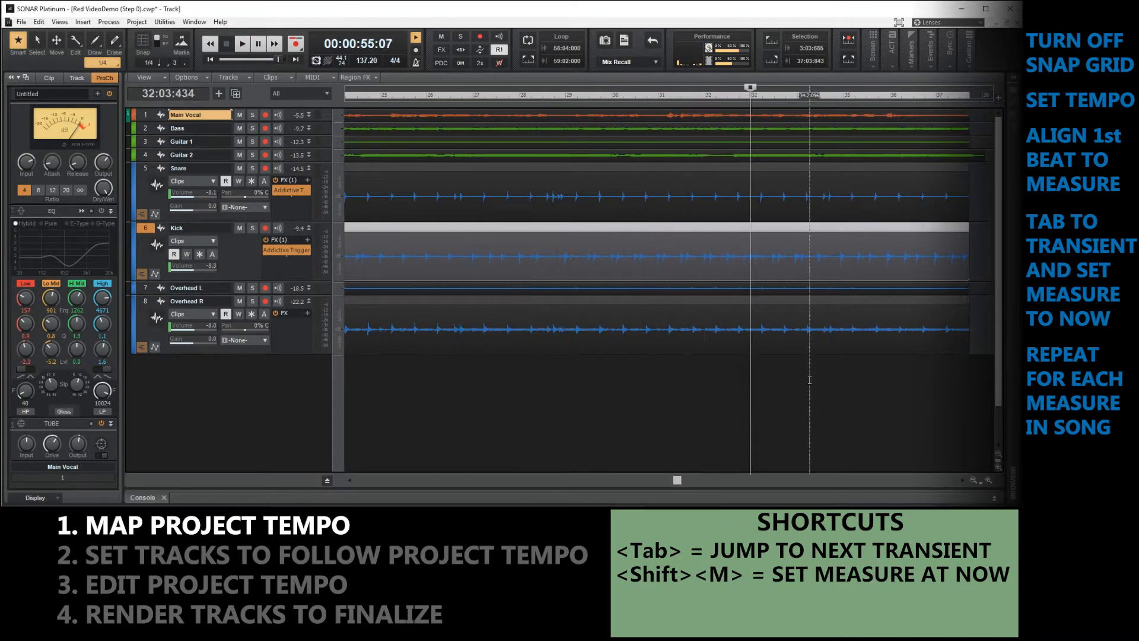
key(shift+m)
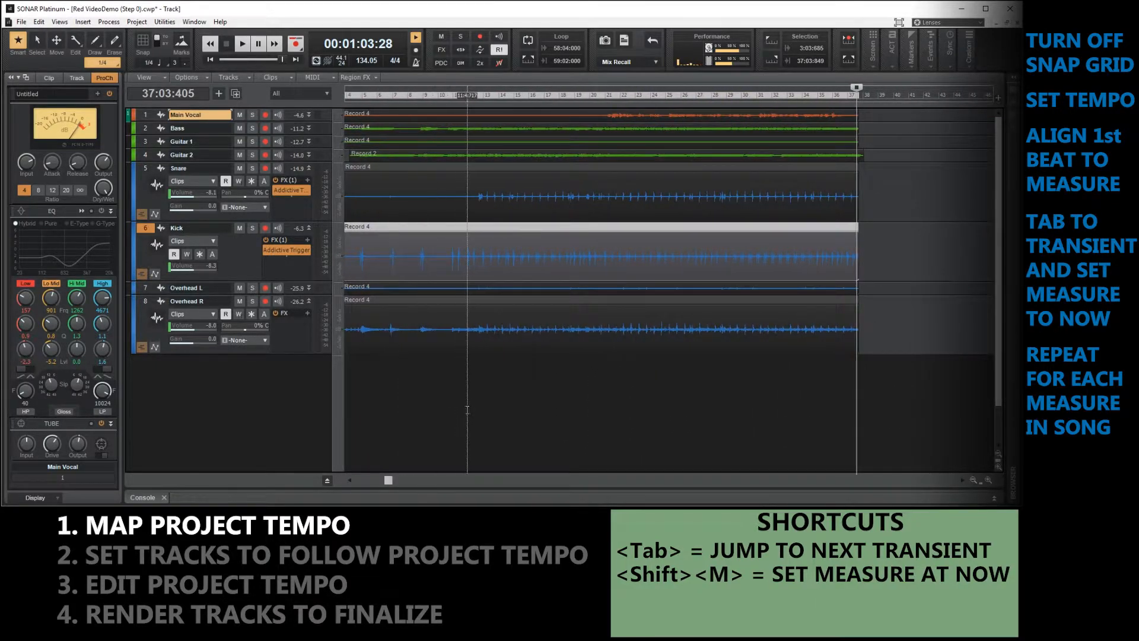
Play back the tempo-mapped song and stop at 10:04:504 (130.20 BPM) to check timing.
key(Tab)
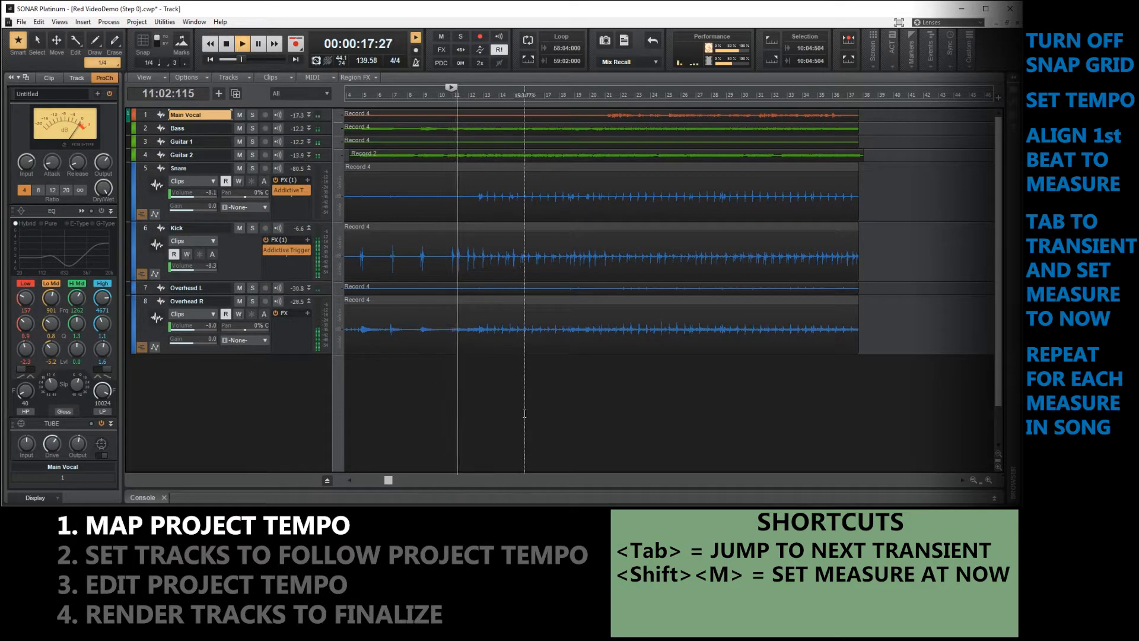
key(Tab)
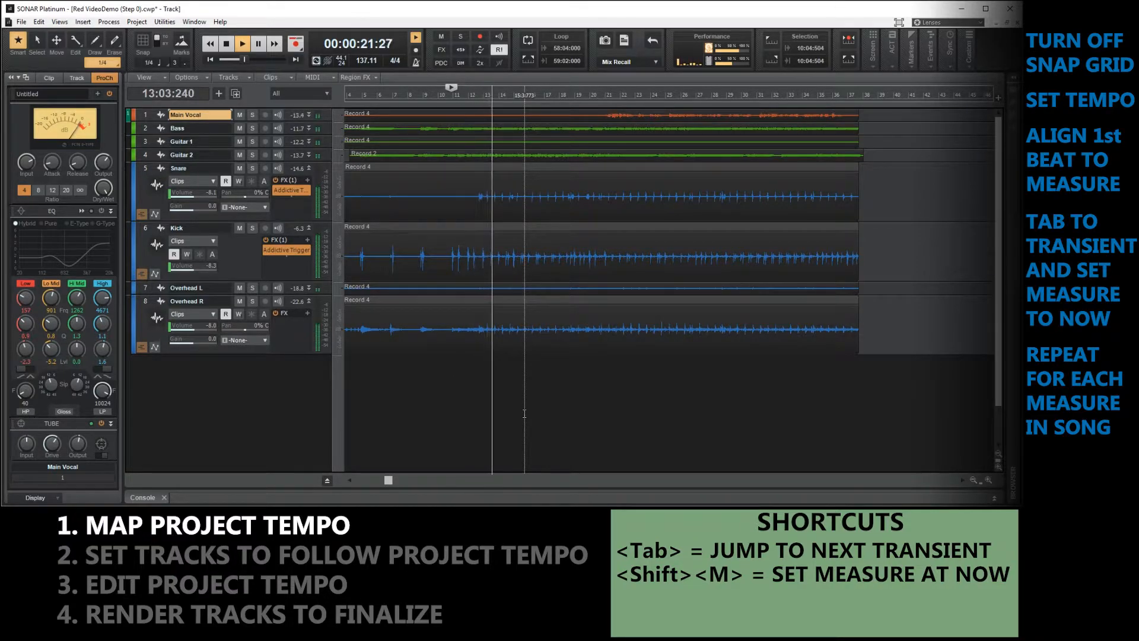
key(Tab)
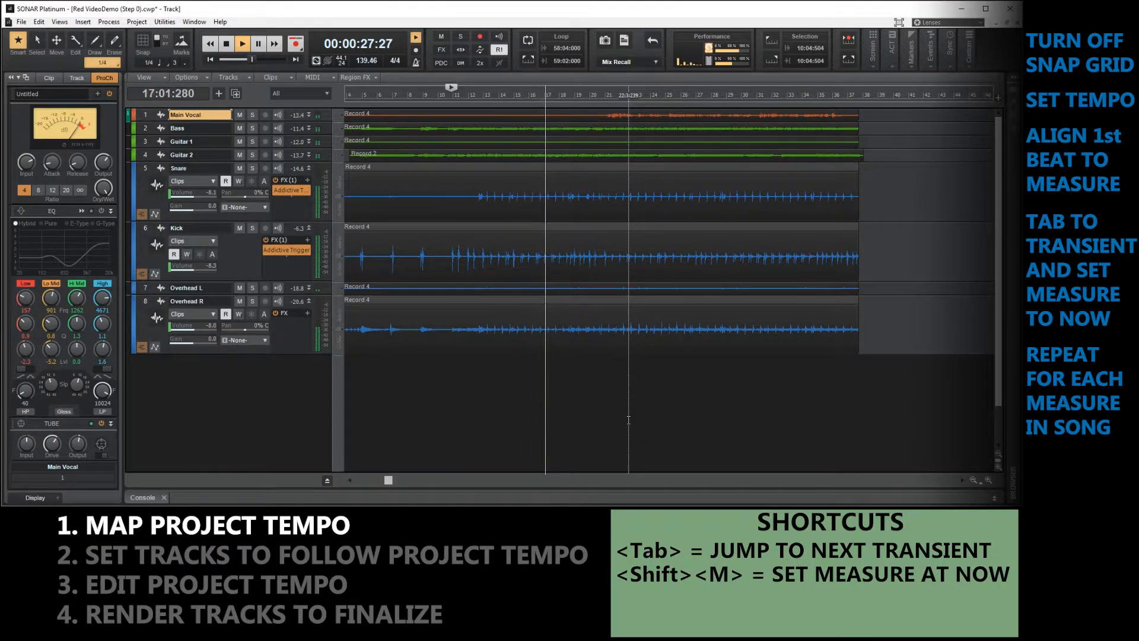
key(Tab)
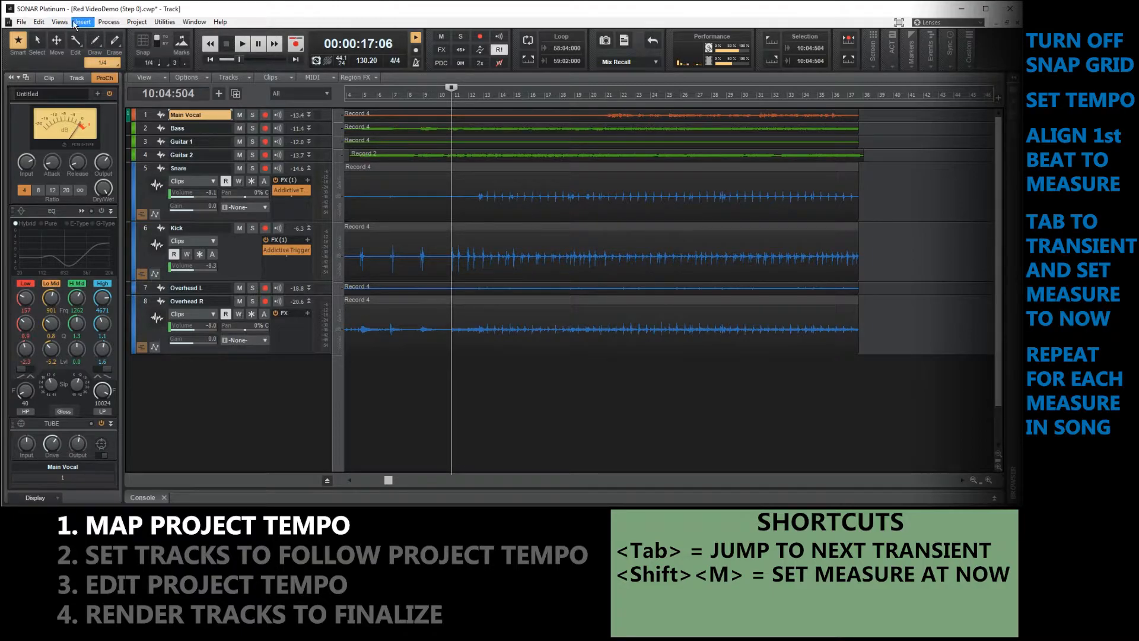
Show the Tempo view with the stepped per-measure tempo curve.
click(59, 22)
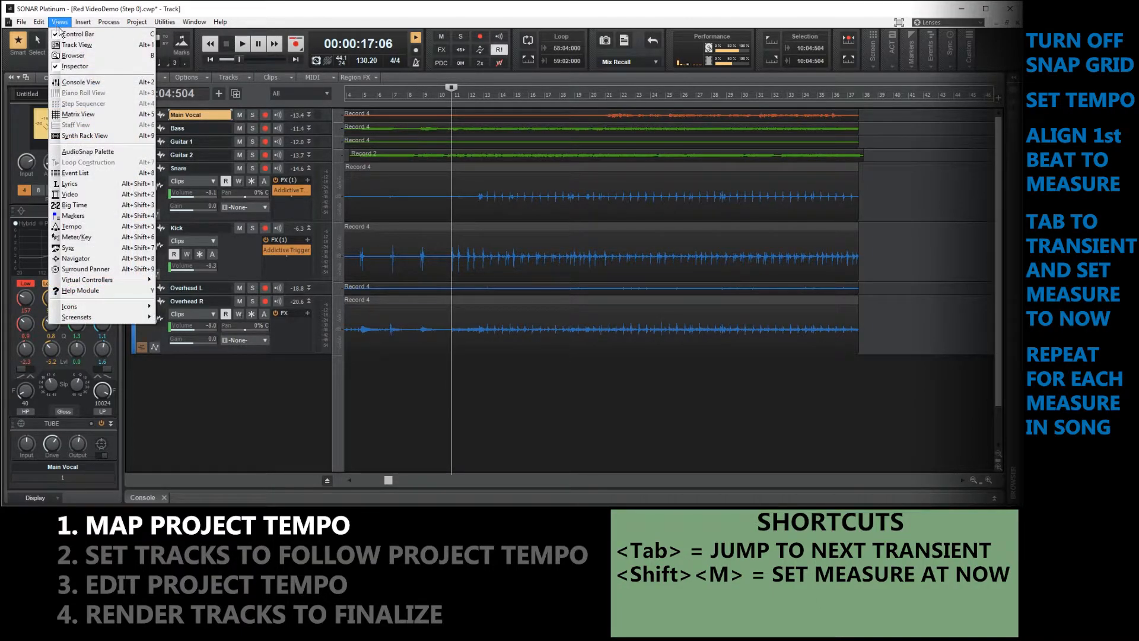
click(71, 226)
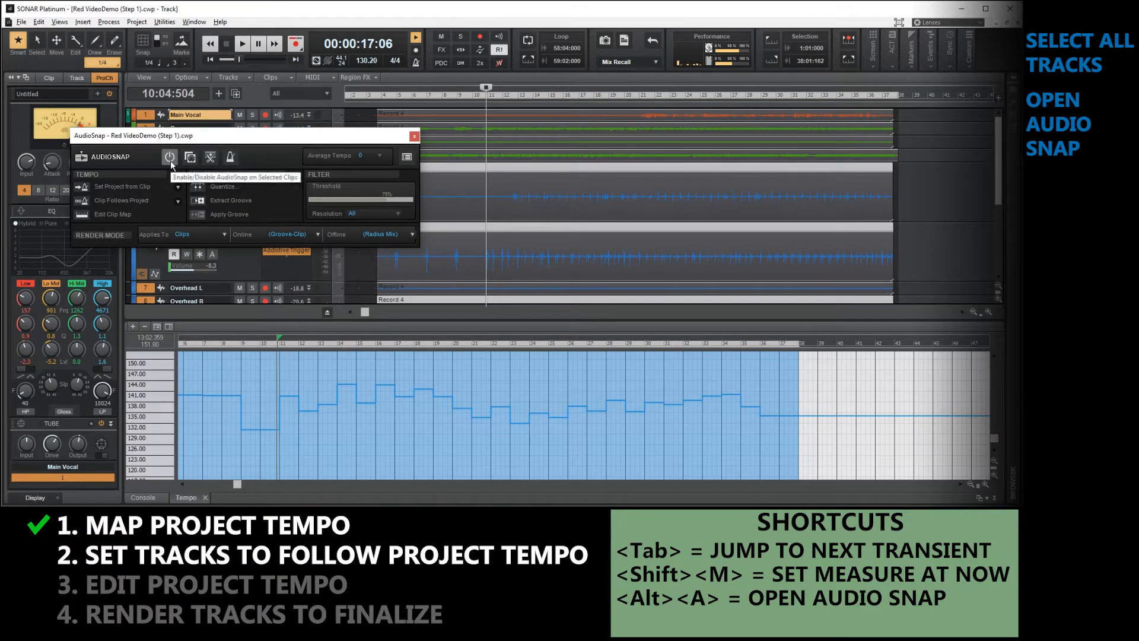
Enable AudioSnap on the selected clips with Auto Stretch and Clip Follows Project.
click(171, 156)
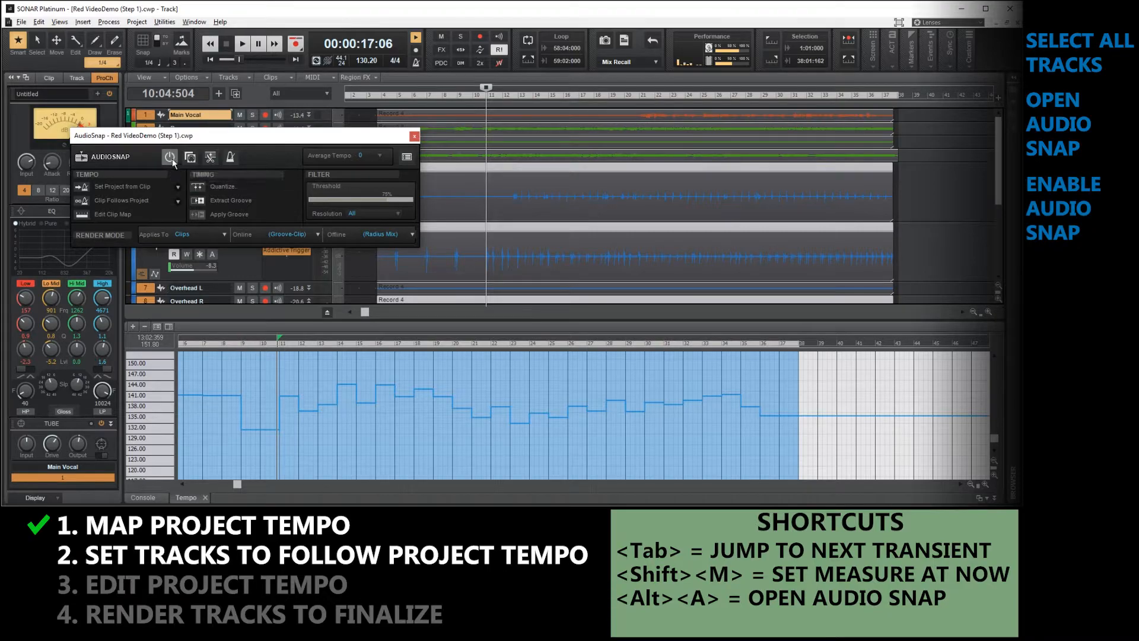
click(170, 157)
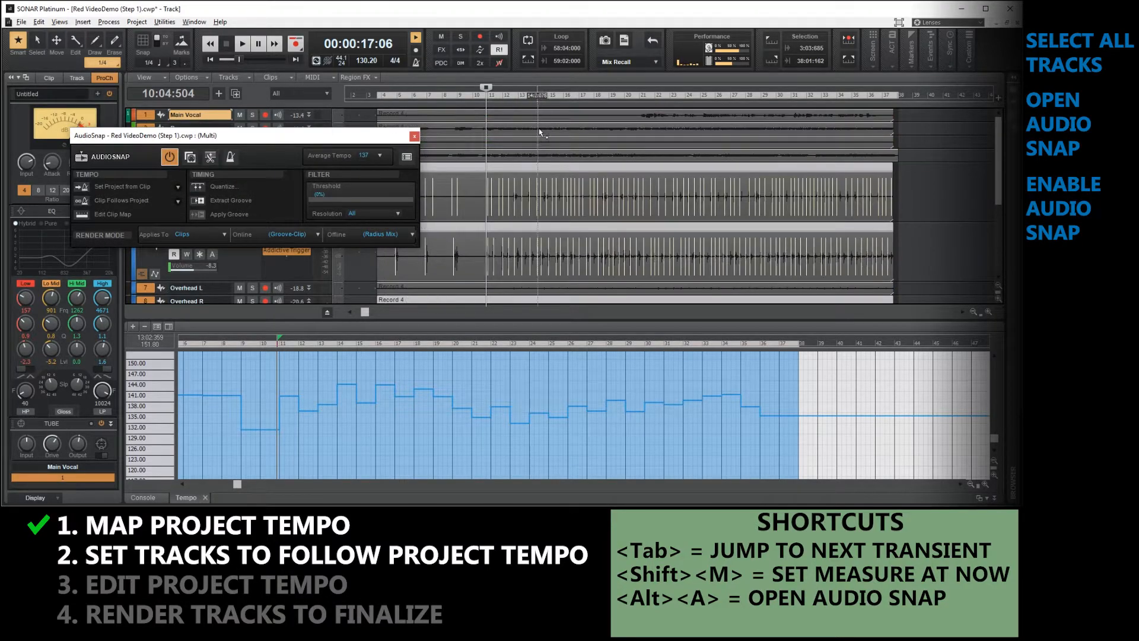
mouse_move(243, 137)
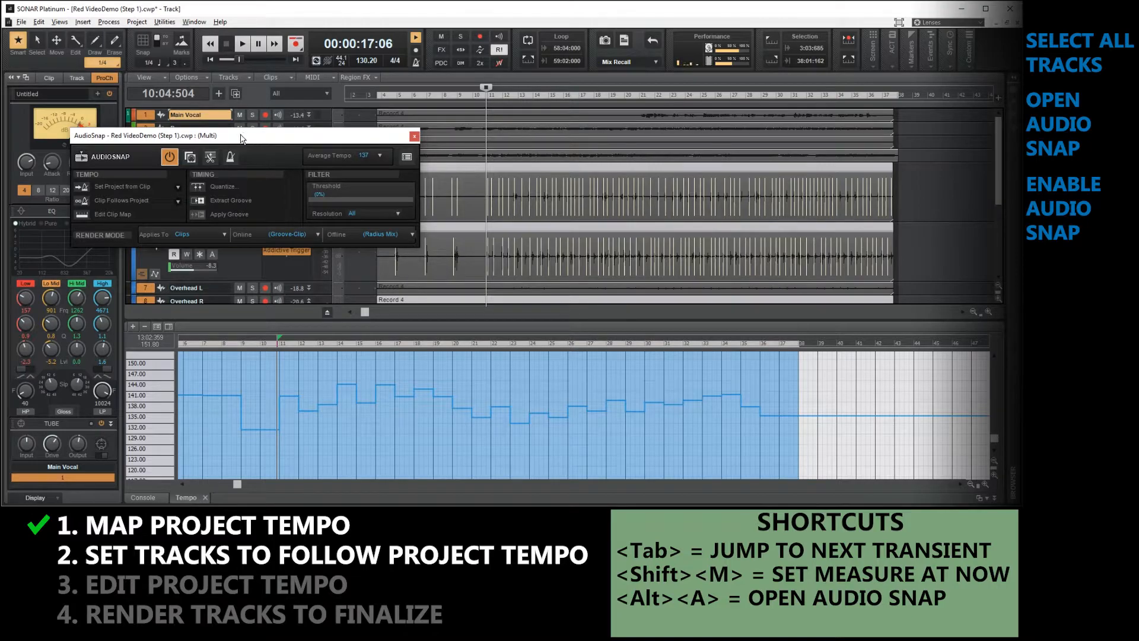
mouse_move(130, 206)
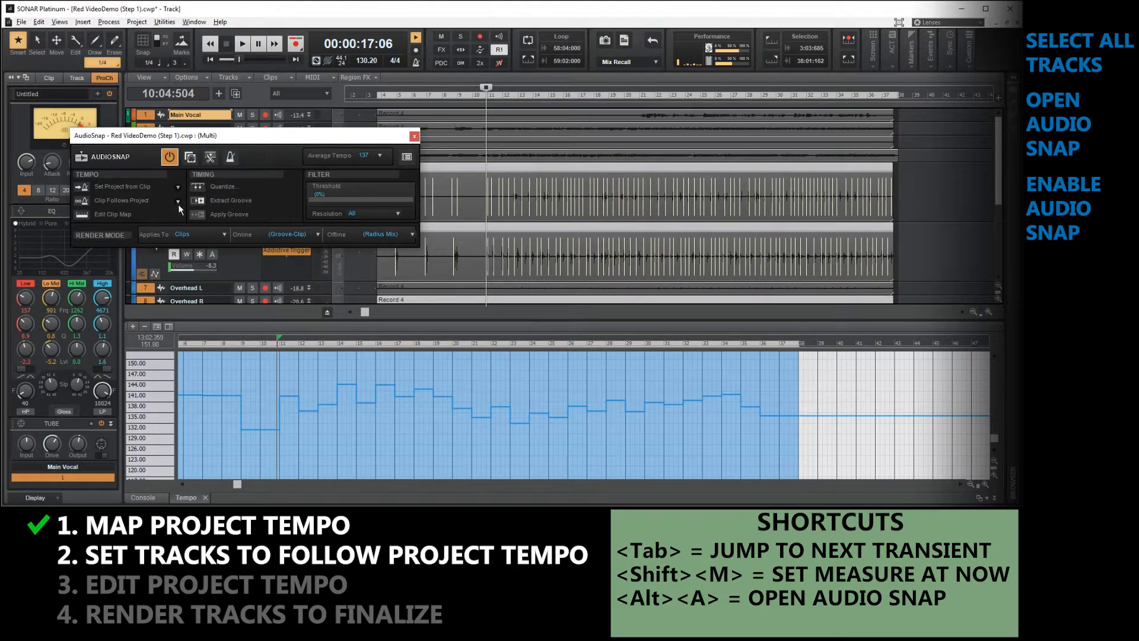
click(178, 201)
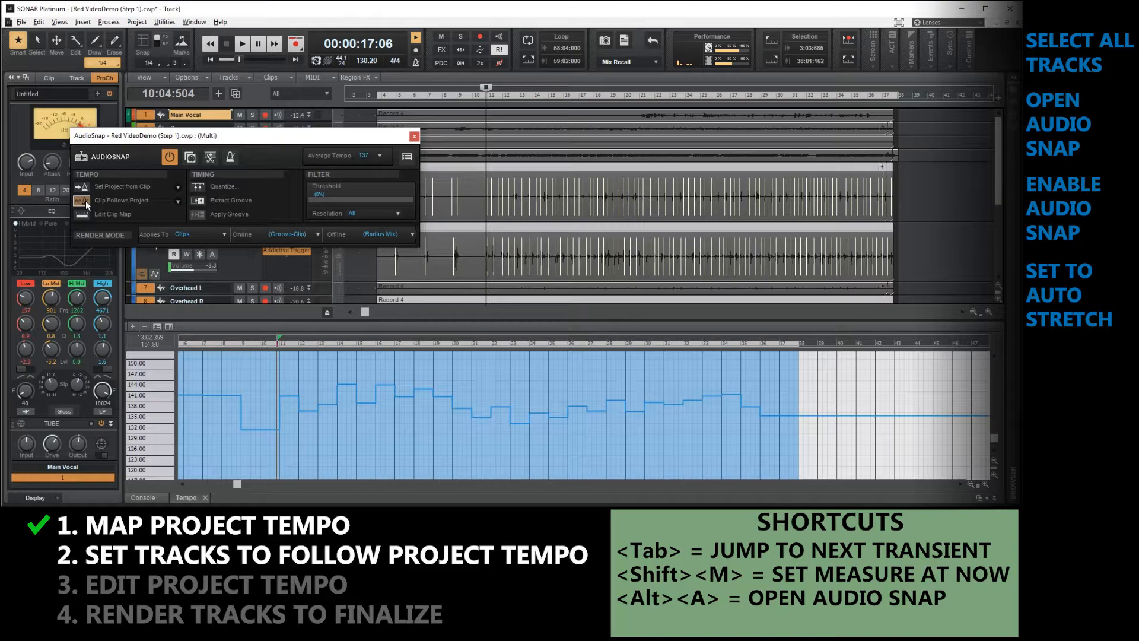
click(83, 200)
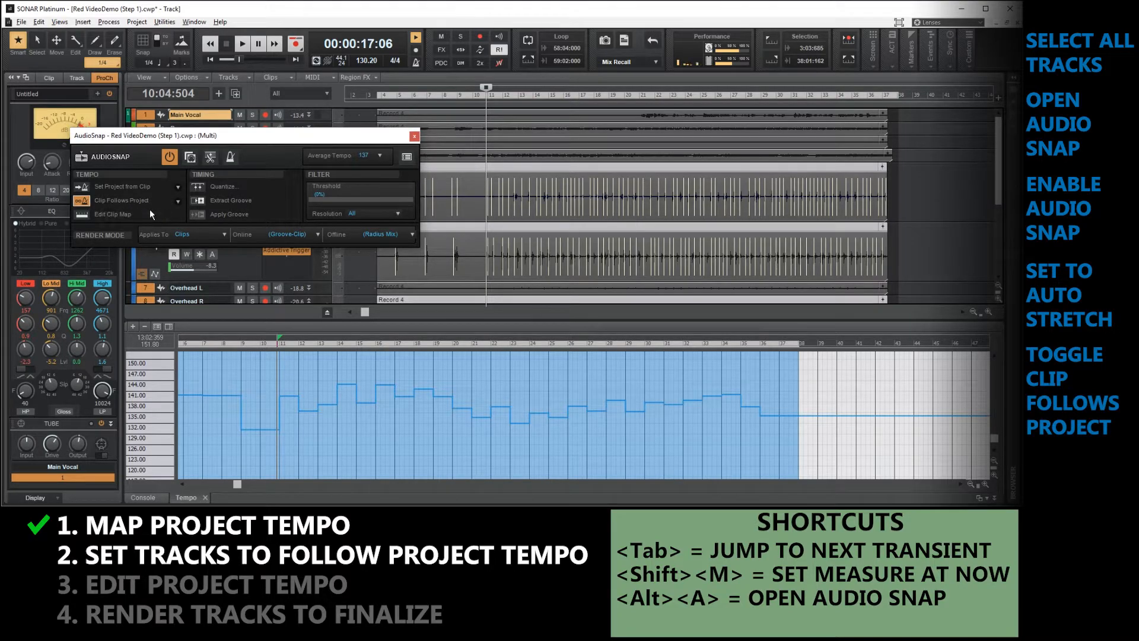
mouse_move(129, 201)
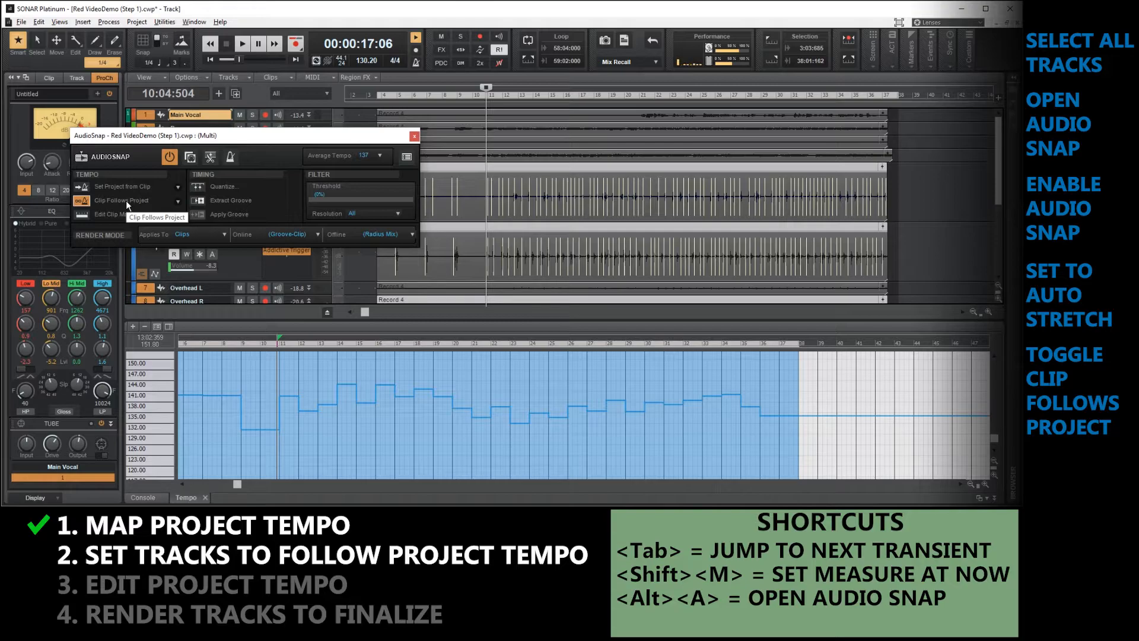
mouse_move(129, 206)
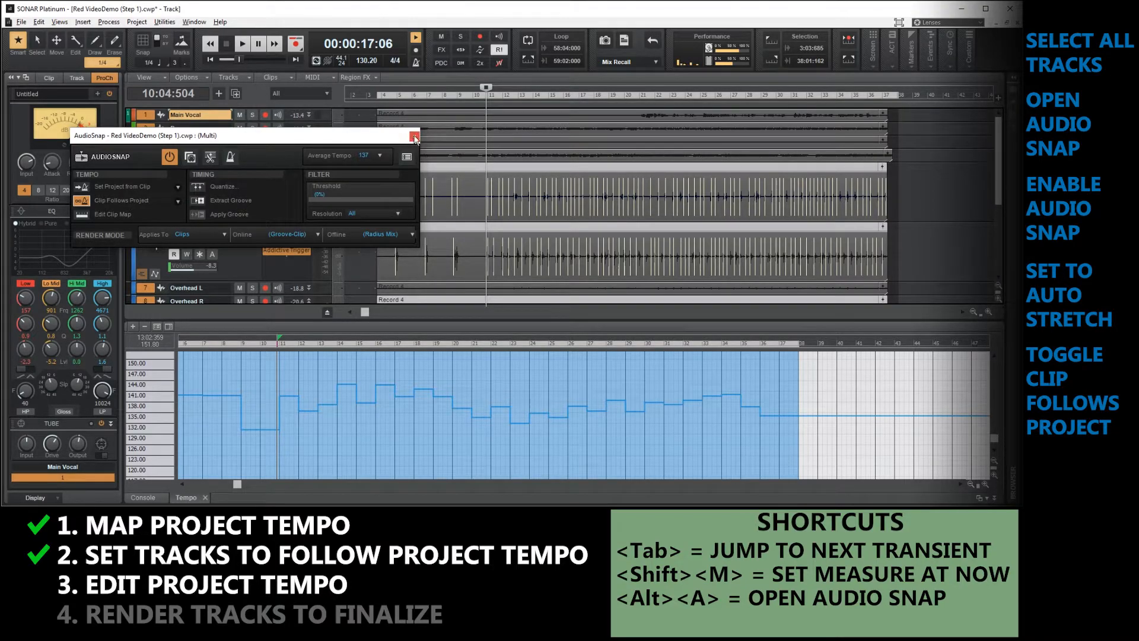
Close AudioSnap, show the tempo list, and scroll through each measure's tempo entries.
click(415, 137)
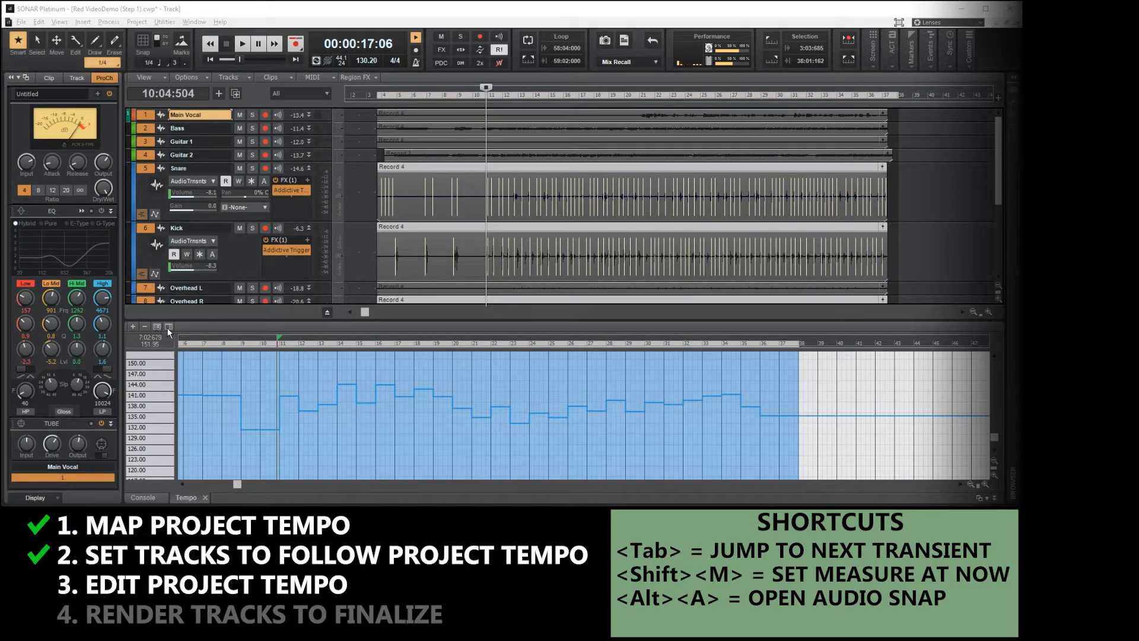
mouse_move(168, 327)
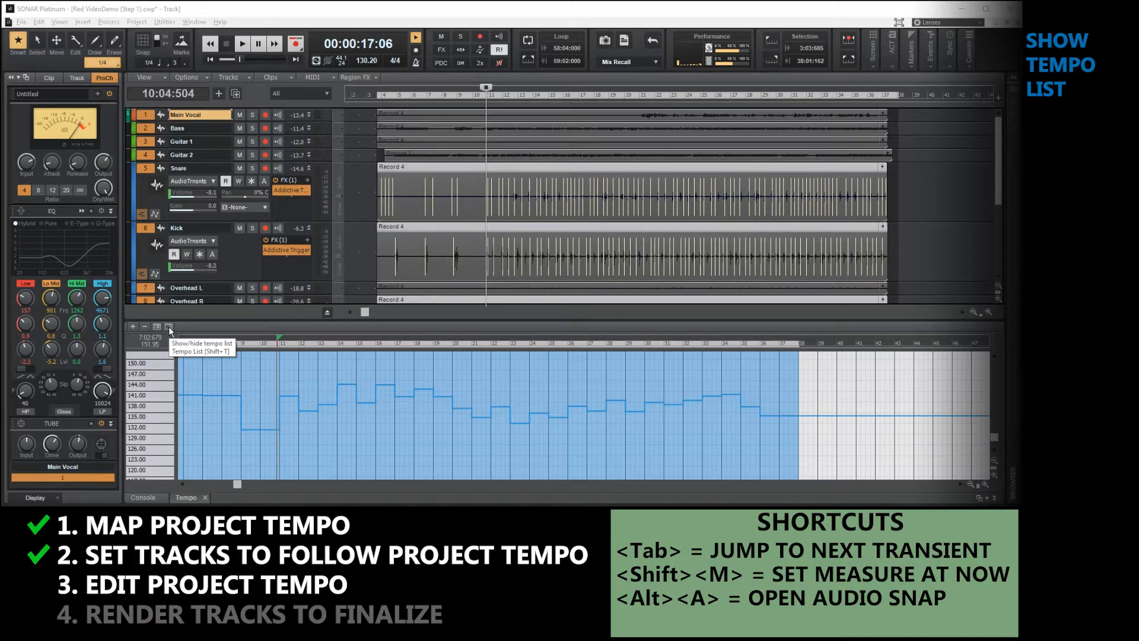
click(169, 326)
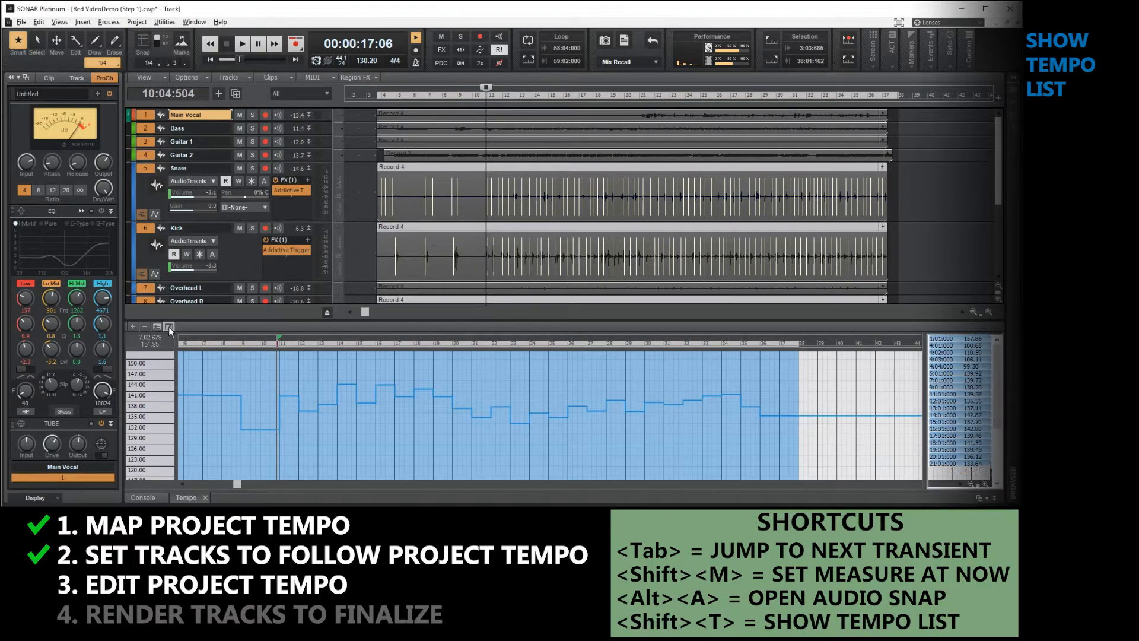
scroll(down, 3)
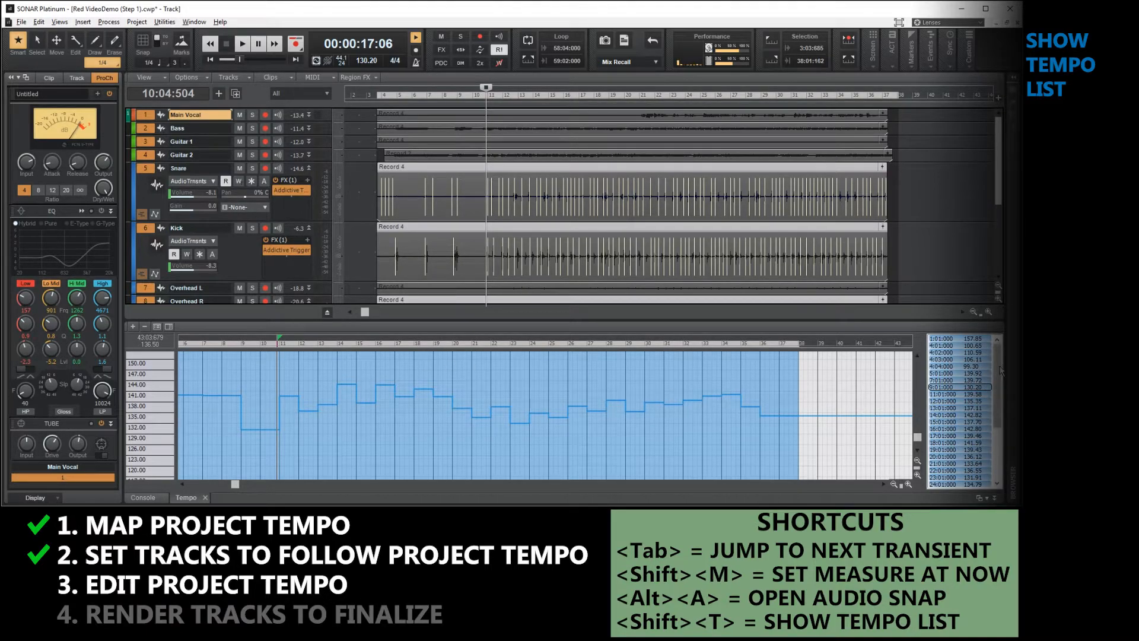
scroll(down, 3)
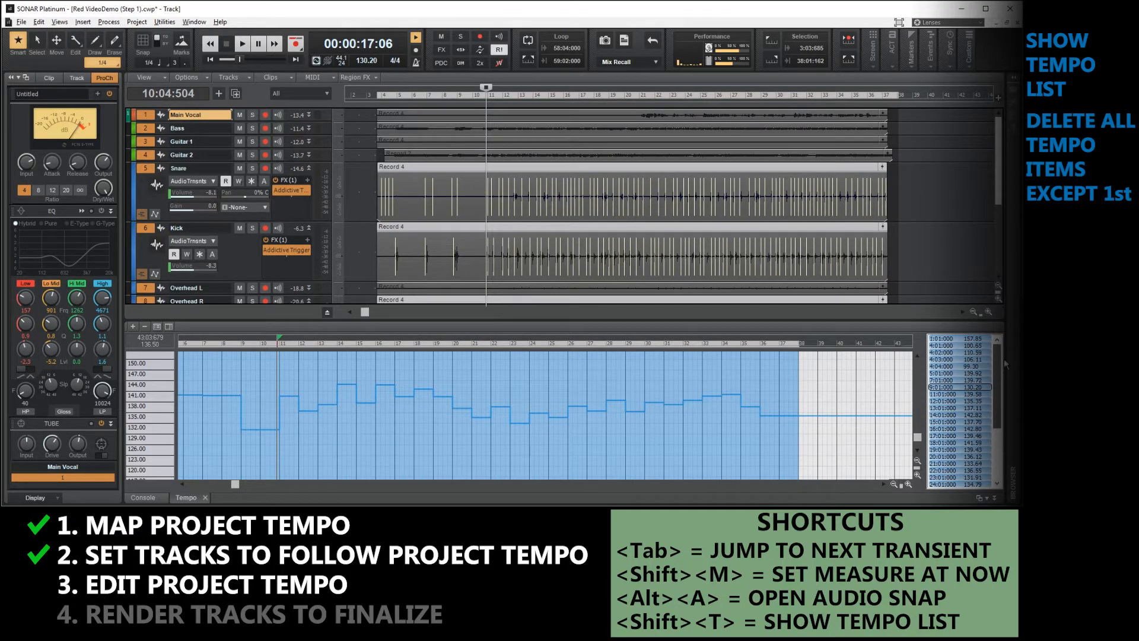
scroll(down, 3)
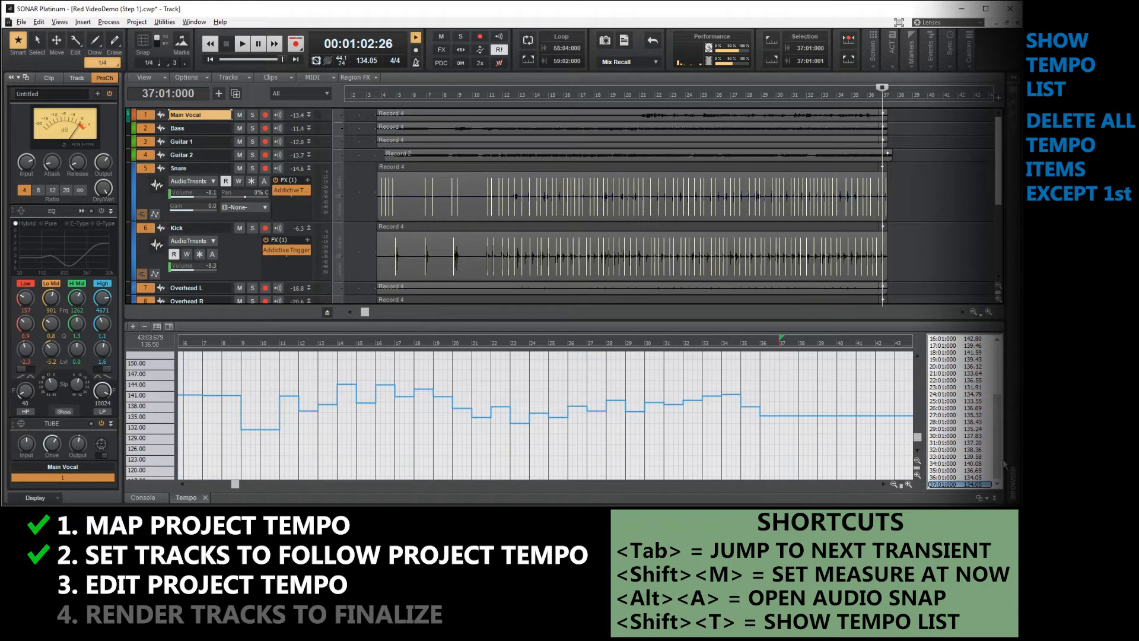
scroll(up, 3)
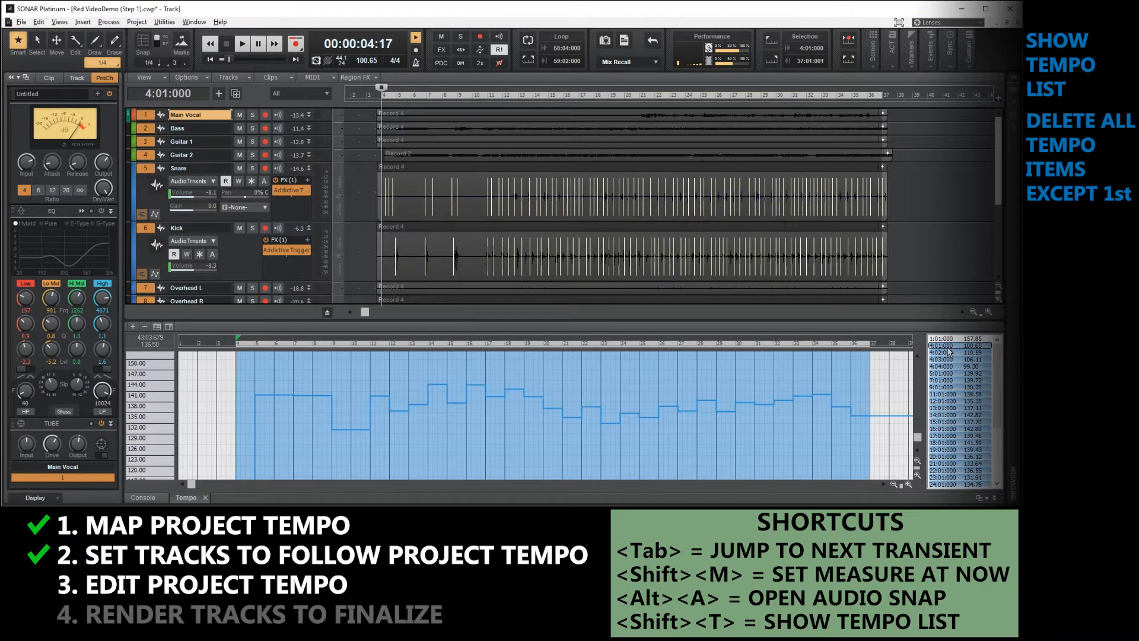
Set the first tempo entry at 1:01:000 to 150 BPM.
click(1078, 156)
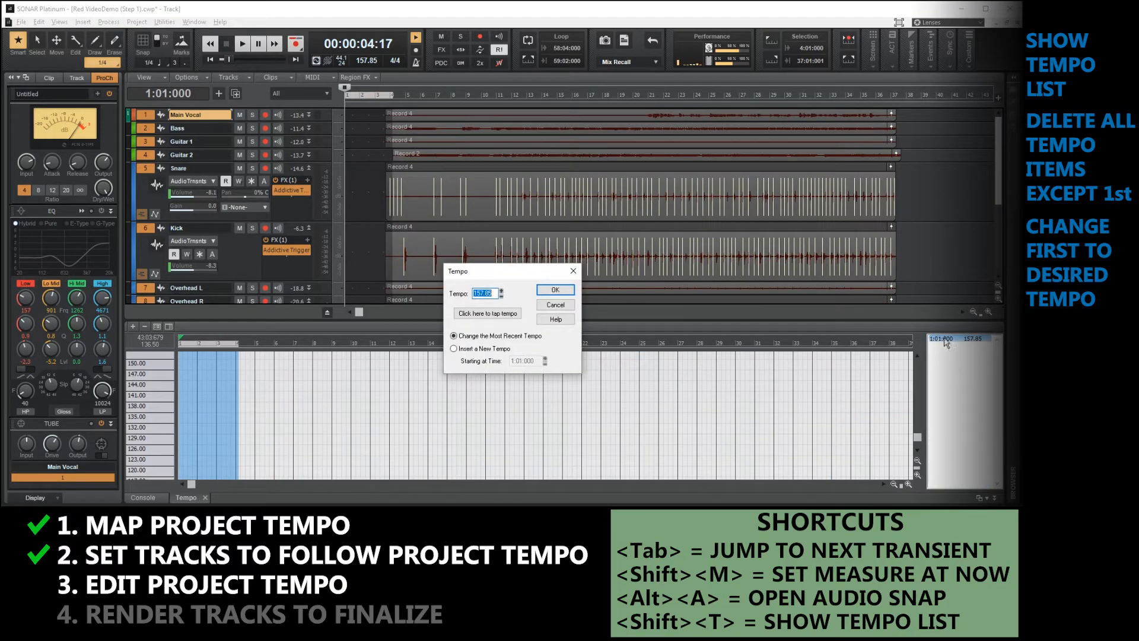
text(150)
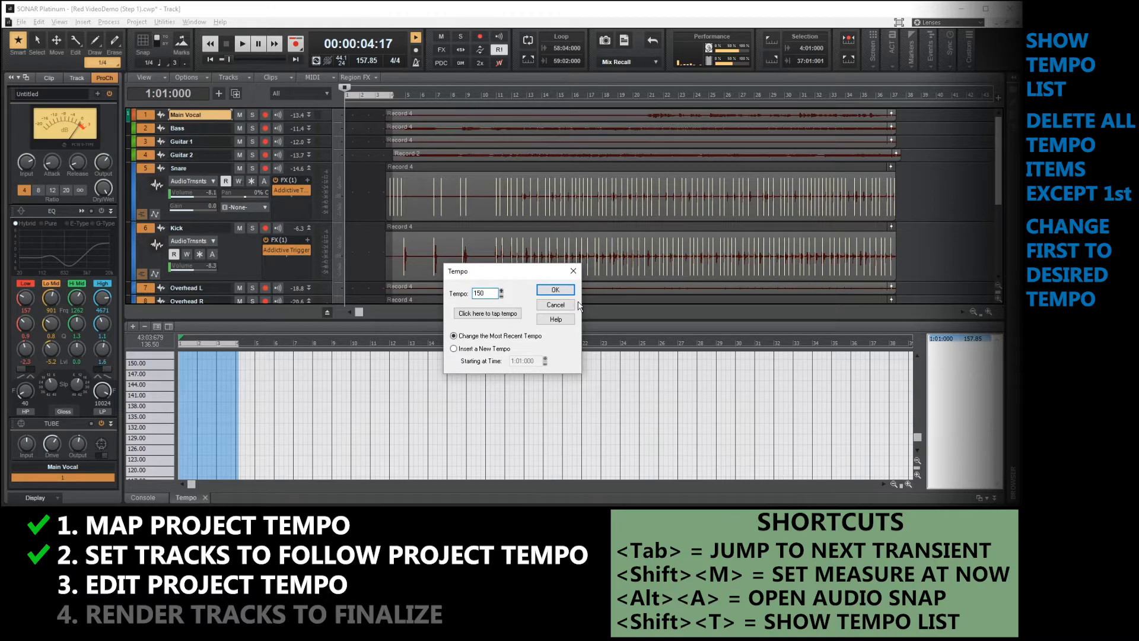
click(554, 290)
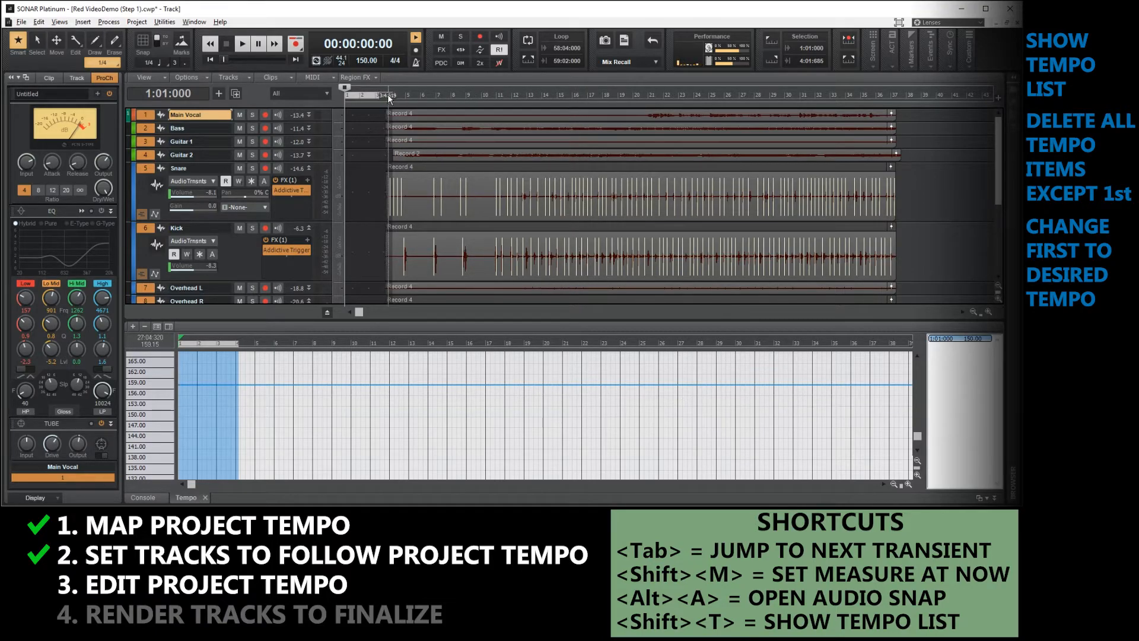
click(242, 42)
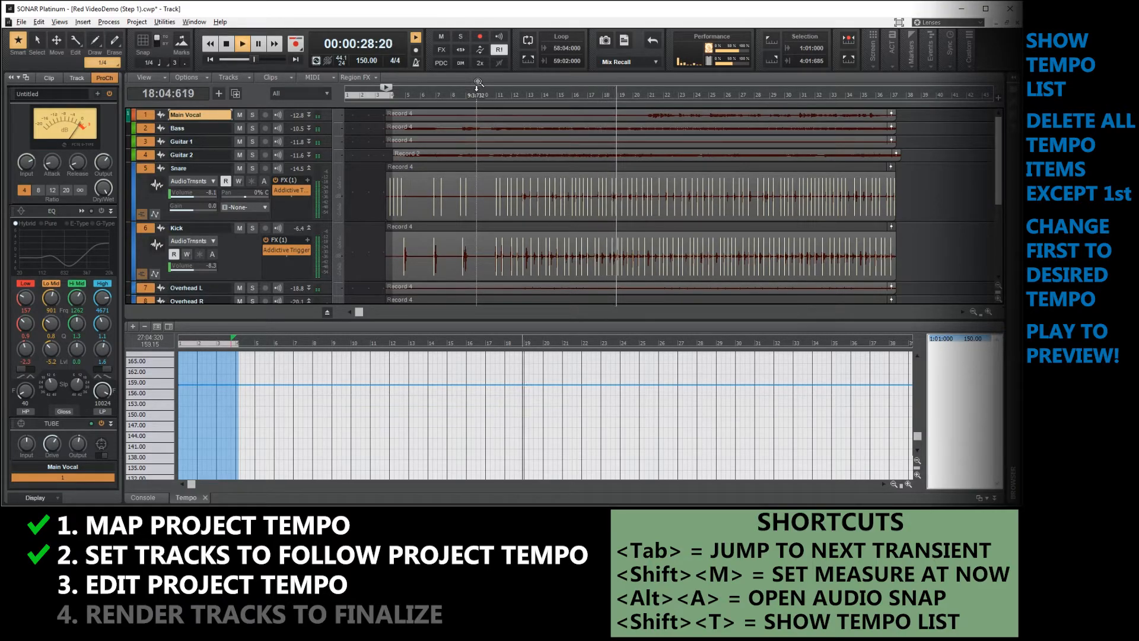
click(242, 43)
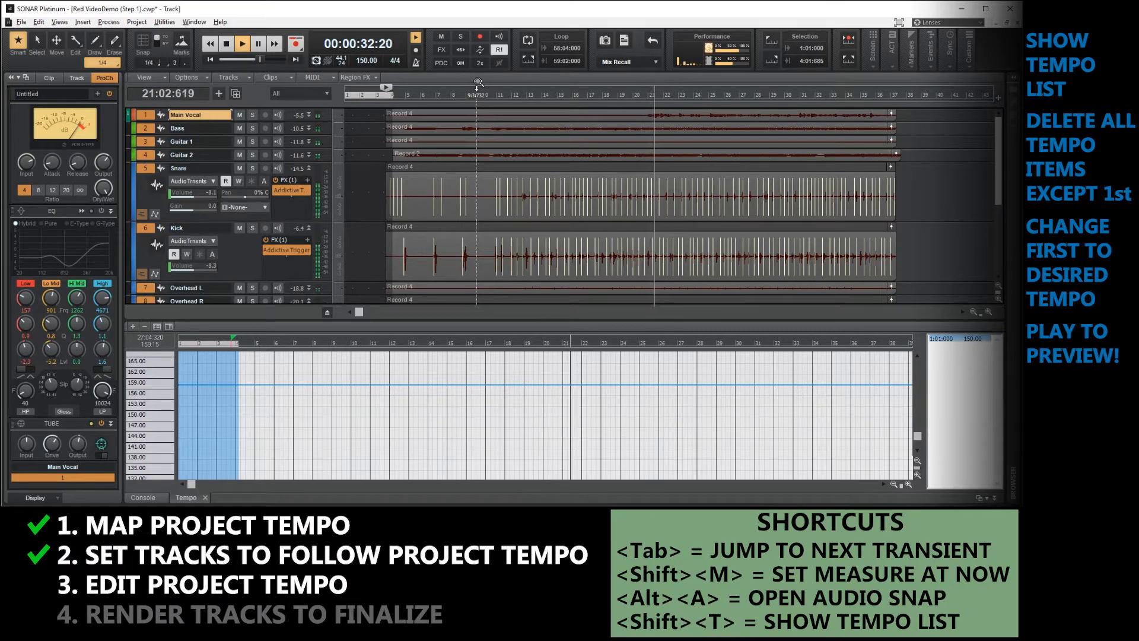
click(258, 43)
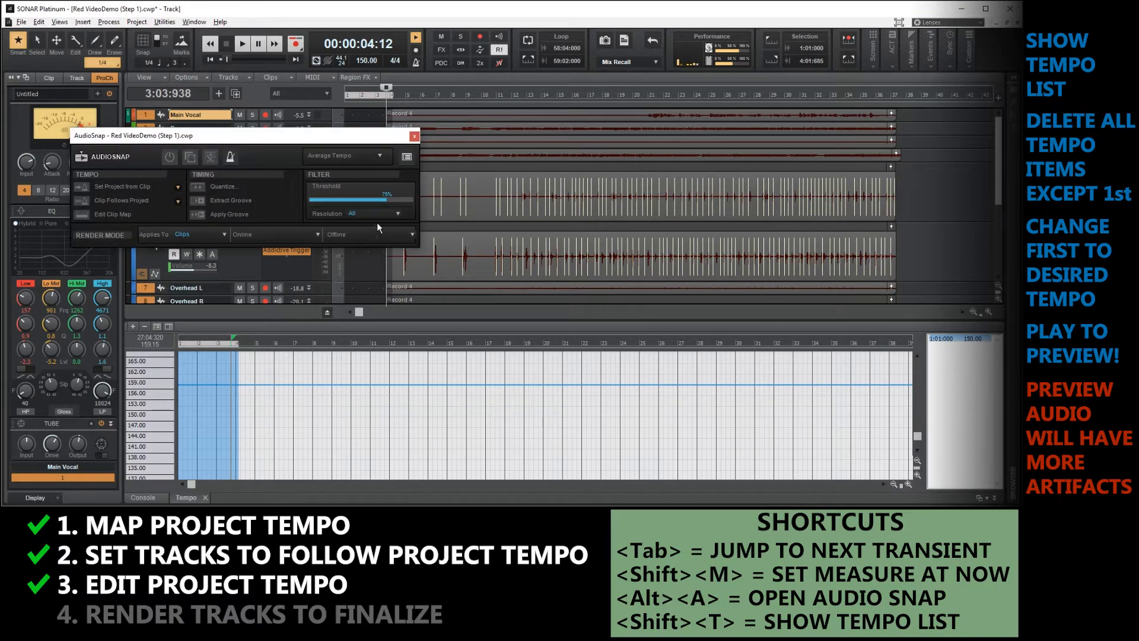
mouse_move(312, 241)
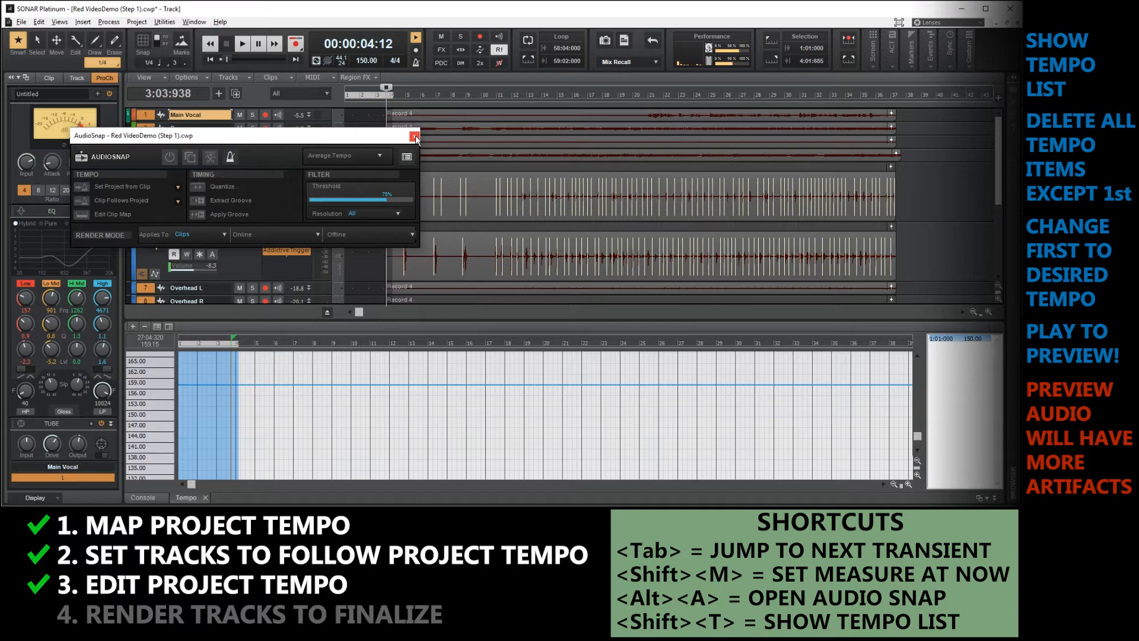
Close the AudioSnap palette with its X button.
click(415, 137)
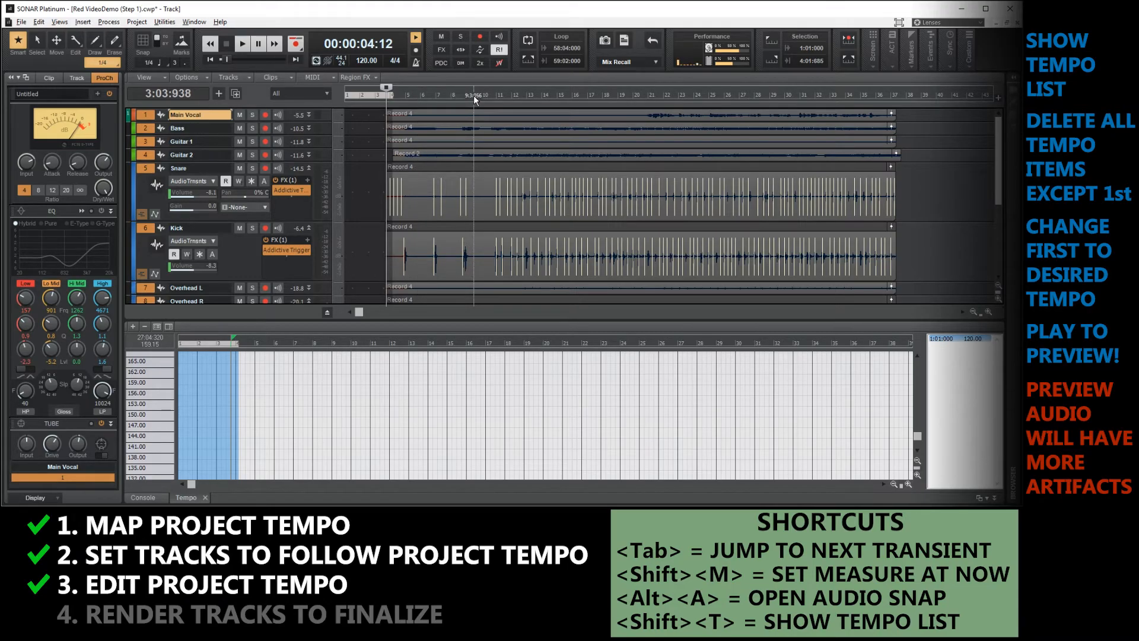
click(242, 43)
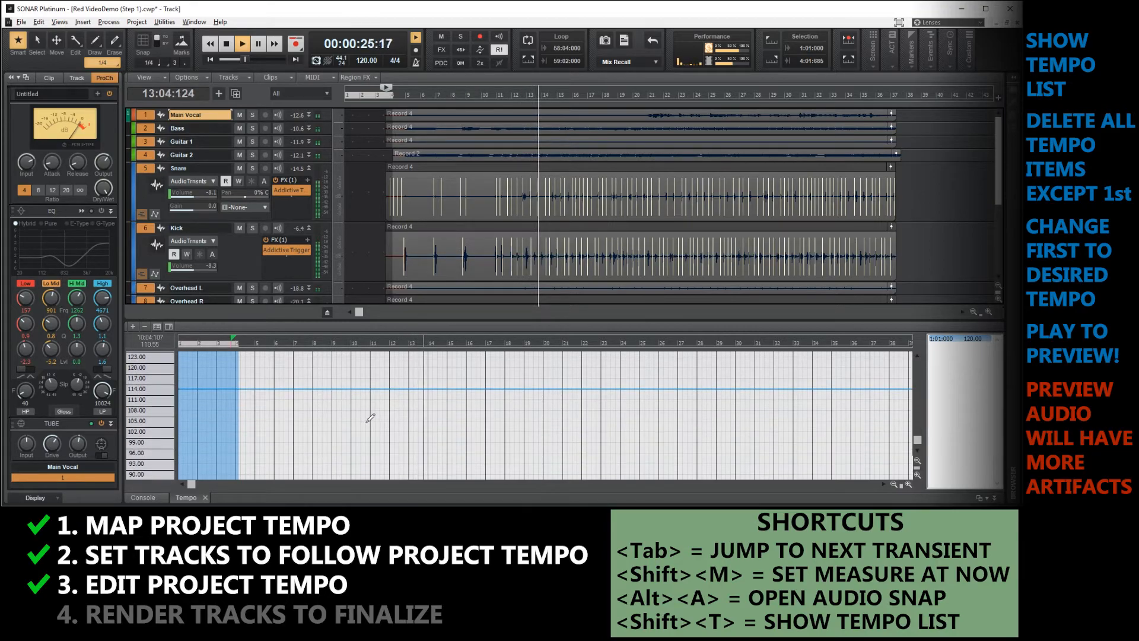
click(258, 43)
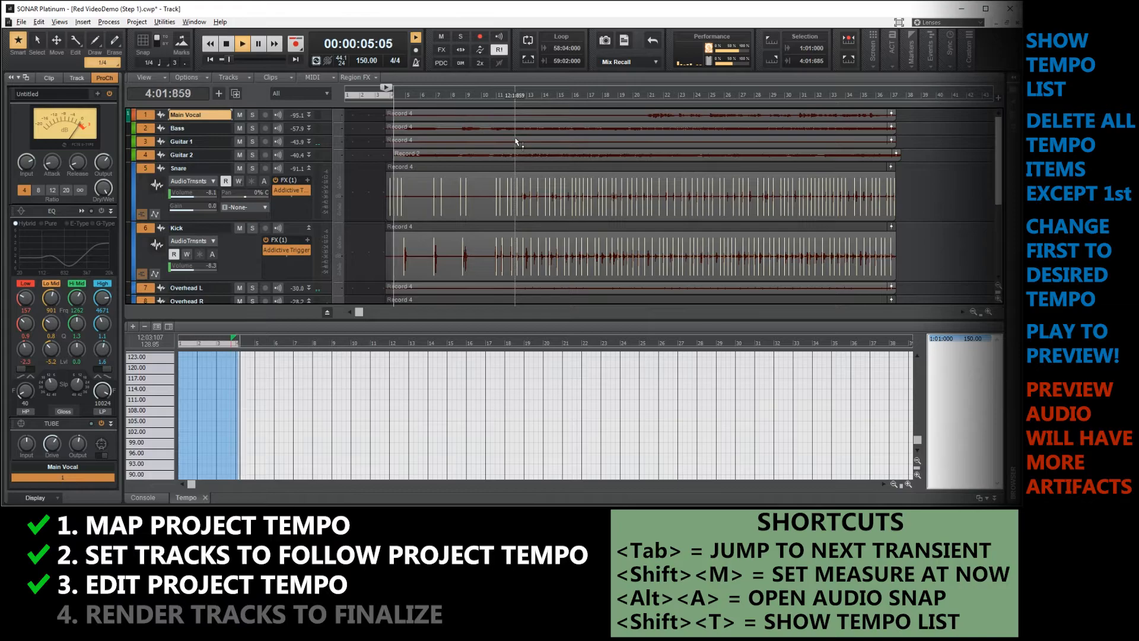
click(242, 43)
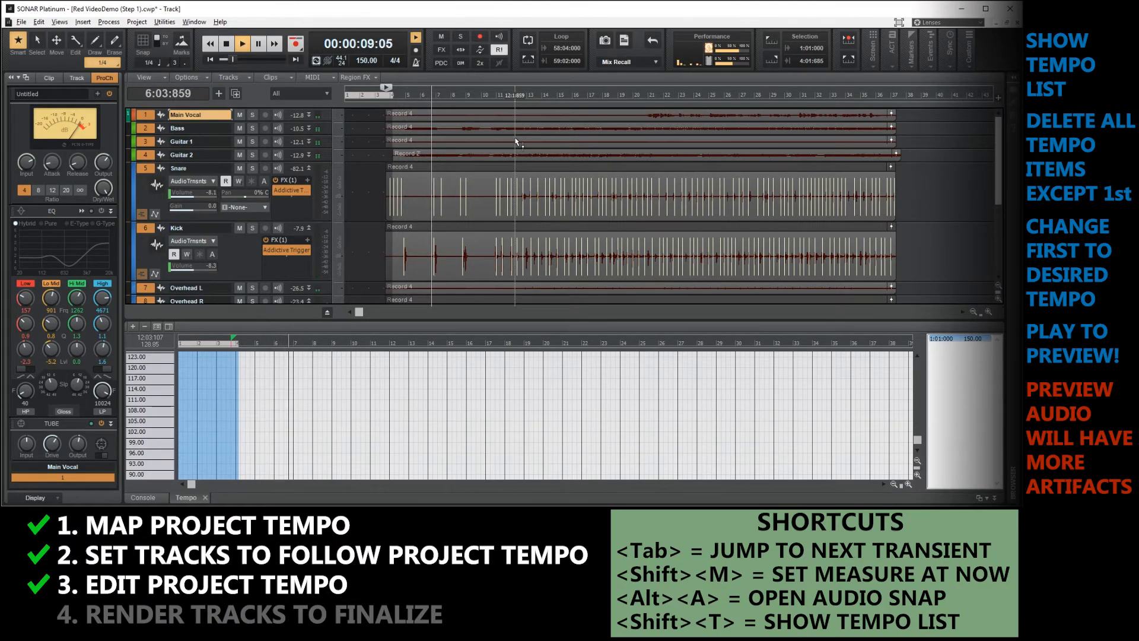
click(258, 43)
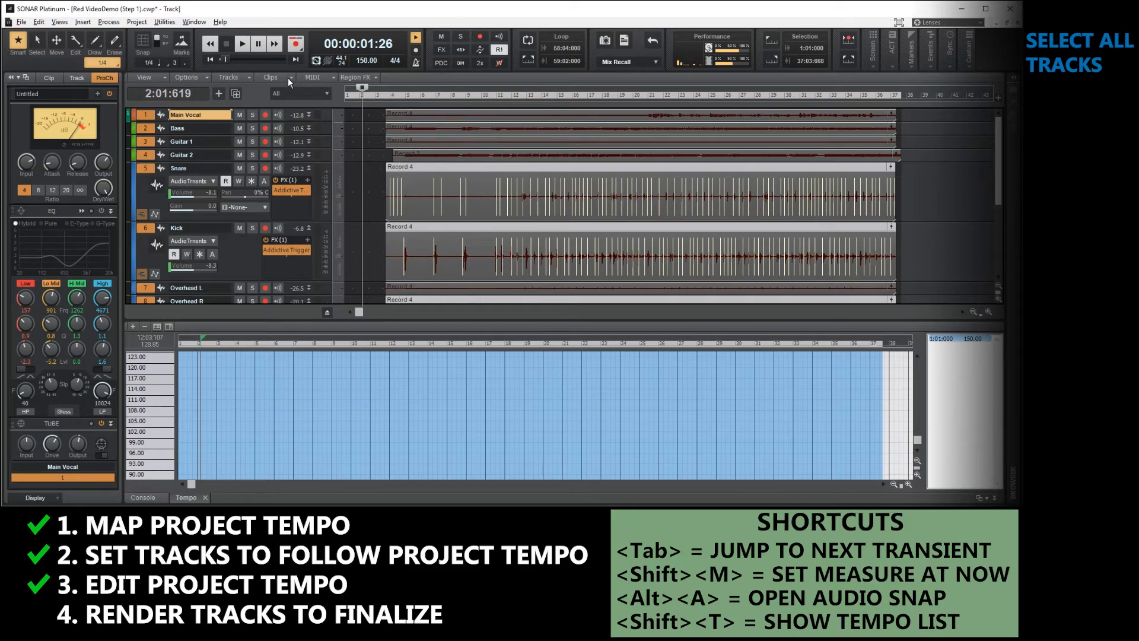
Bounce all selected tracks' clips to new audio via Clips > Bounce to Clip(s).
click(269, 77)
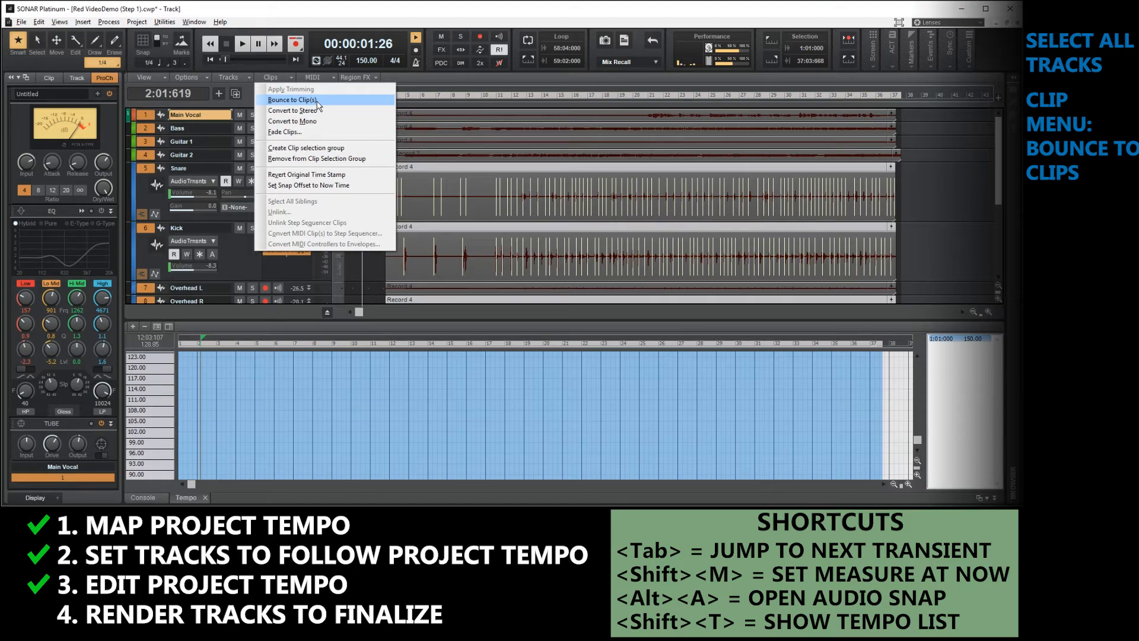
click(292, 99)
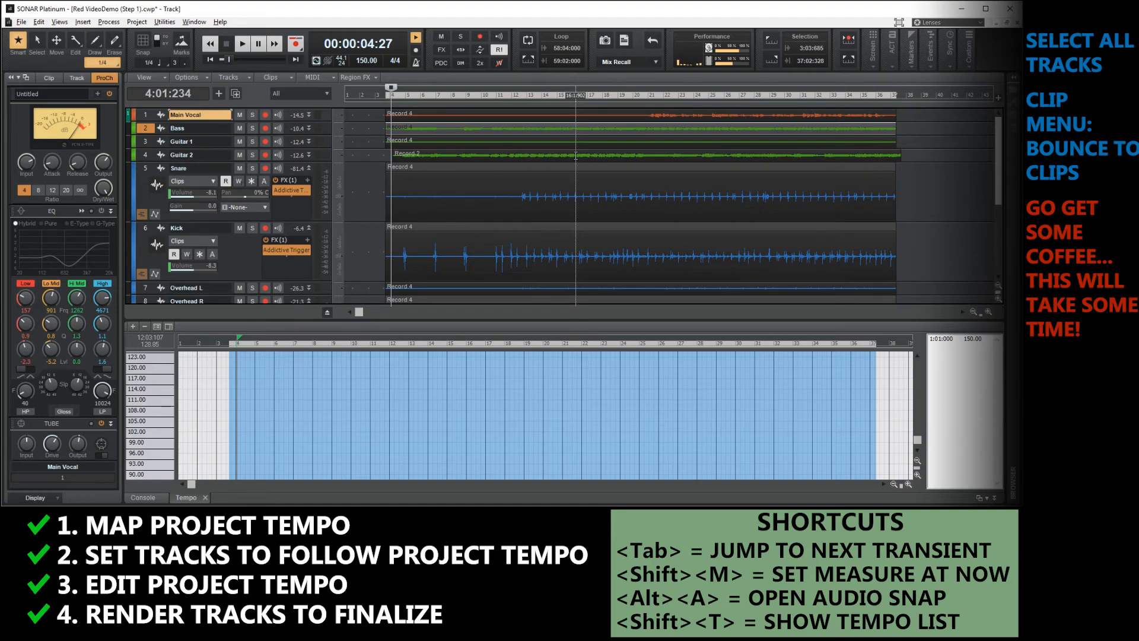
click(242, 43)
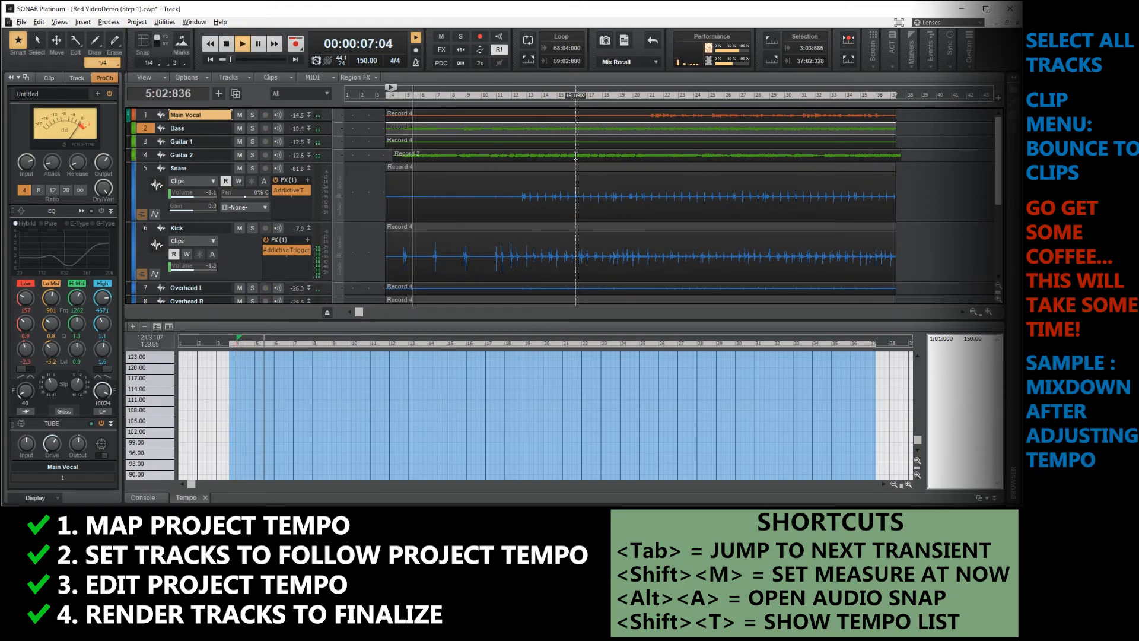
click(242, 42)
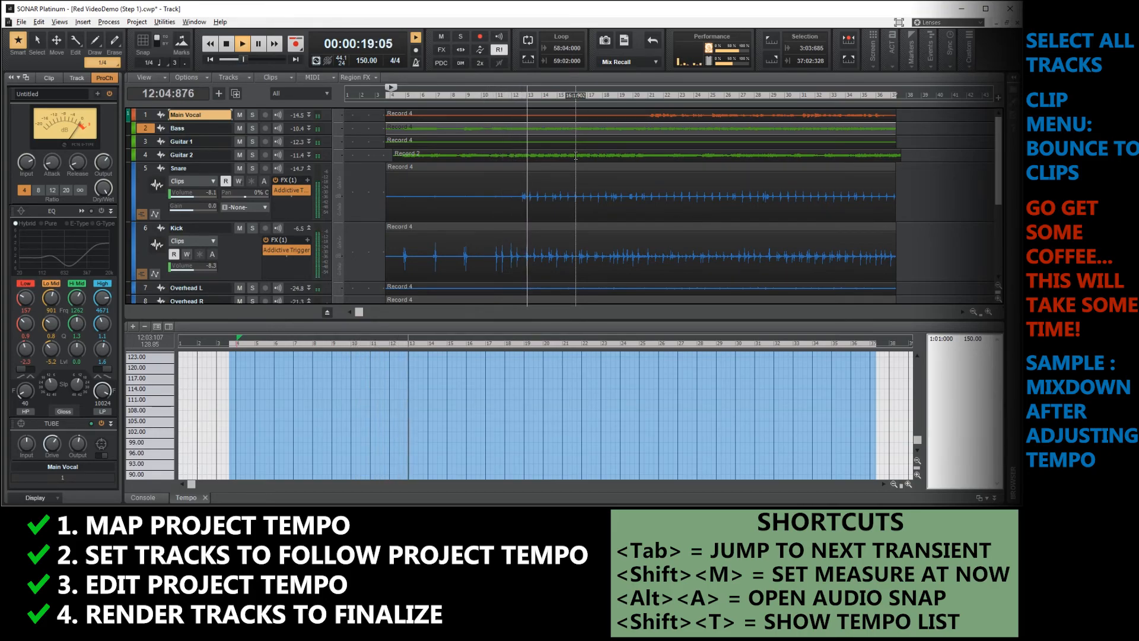
click(243, 43)
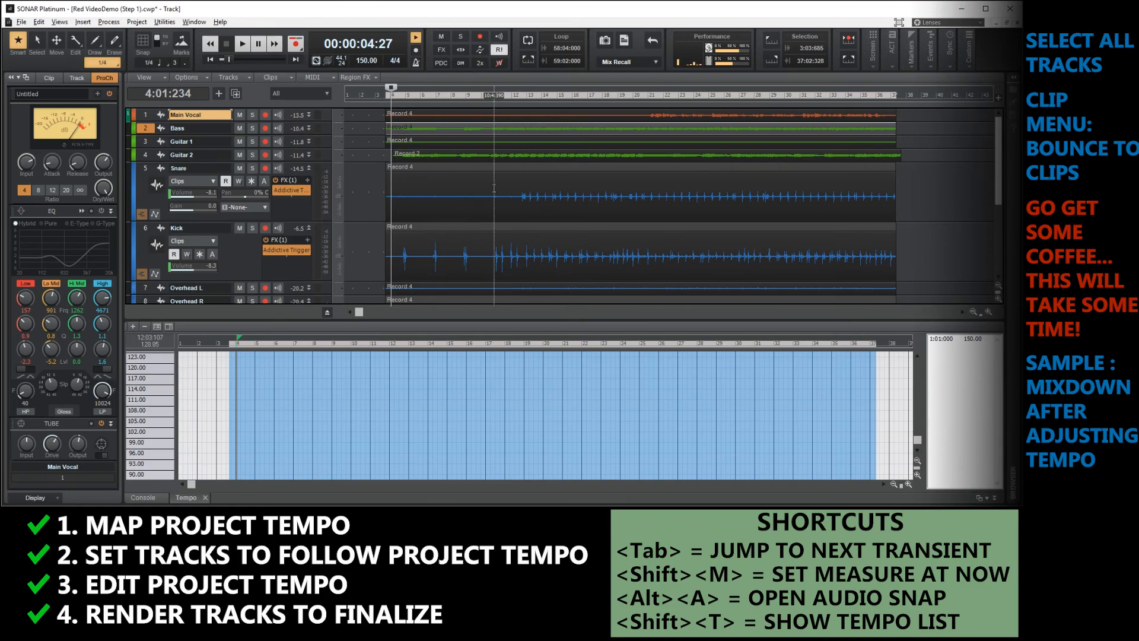
click(21, 22)
text(Red VideoDemo (Step 2).cwp)
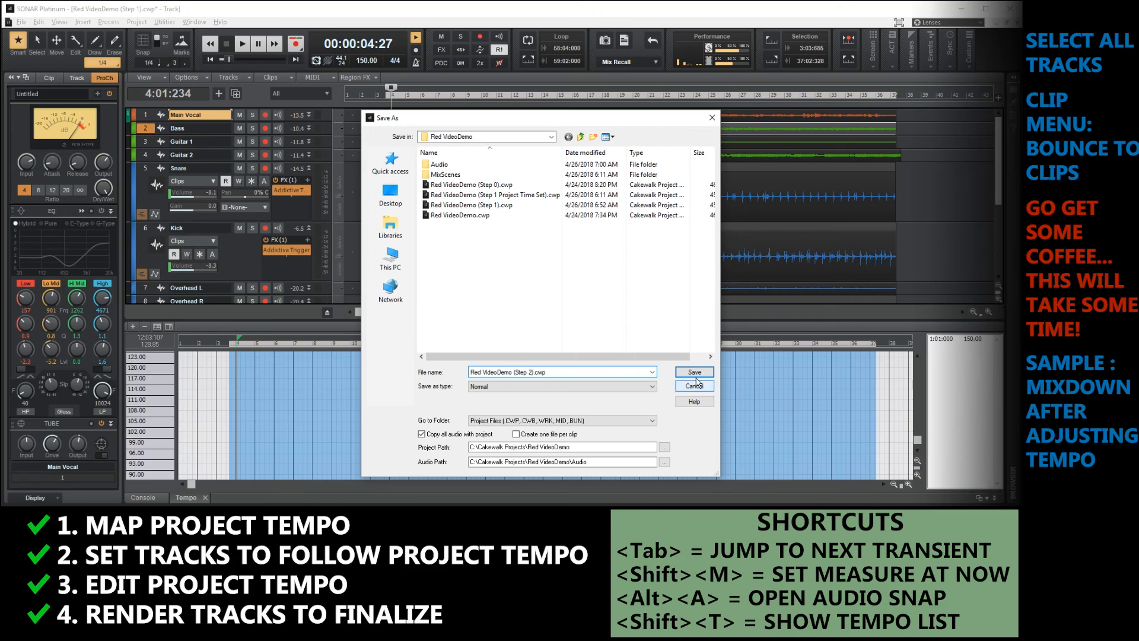
Save the project as 'Red VideoDemo (Step 2).cwp'.
click(693, 372)
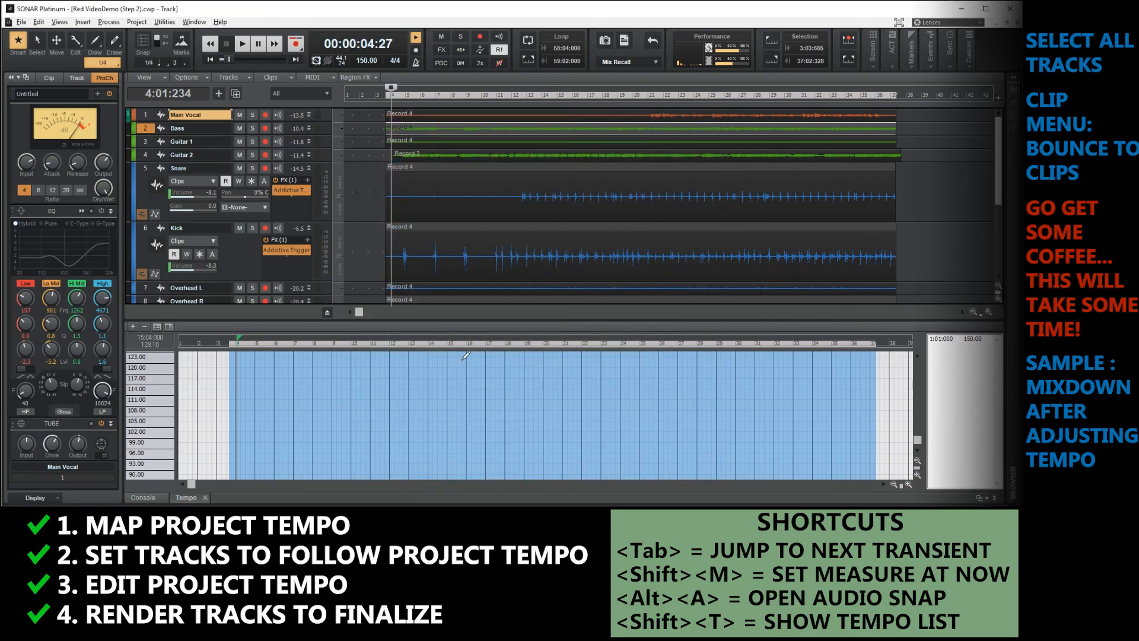